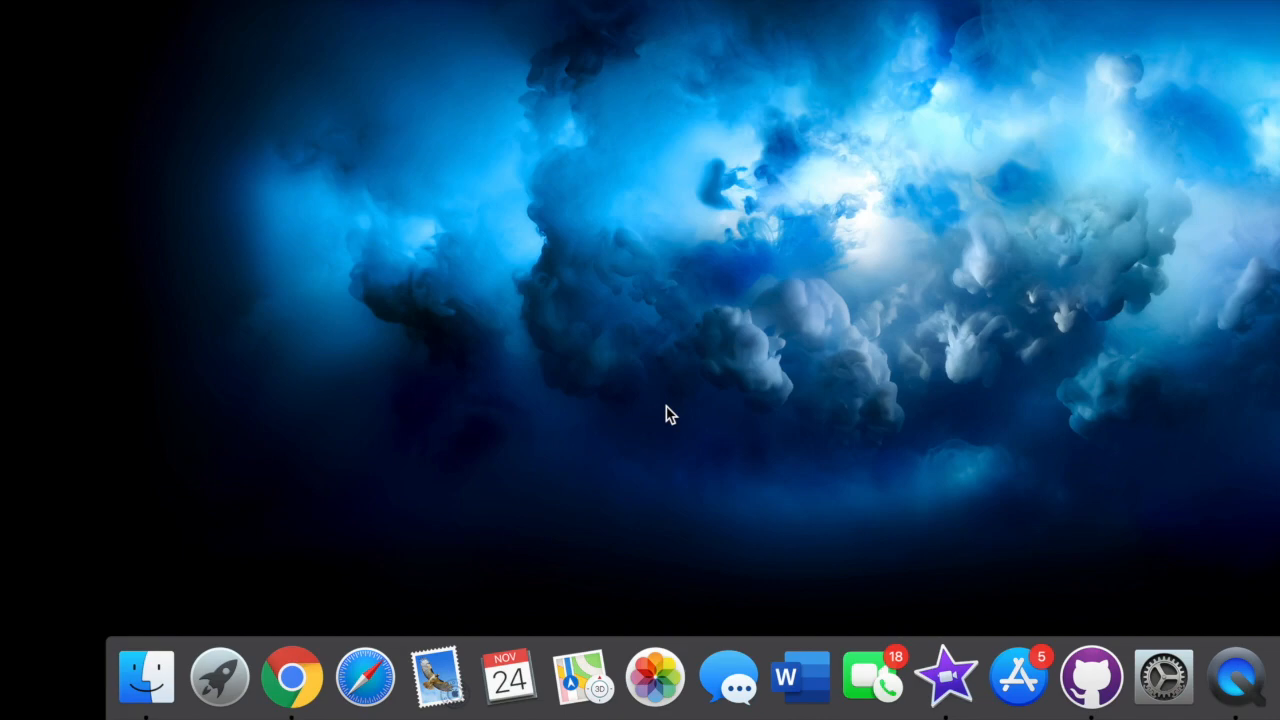
{"action": "mouse_move", "coordinate": [408, 448]}
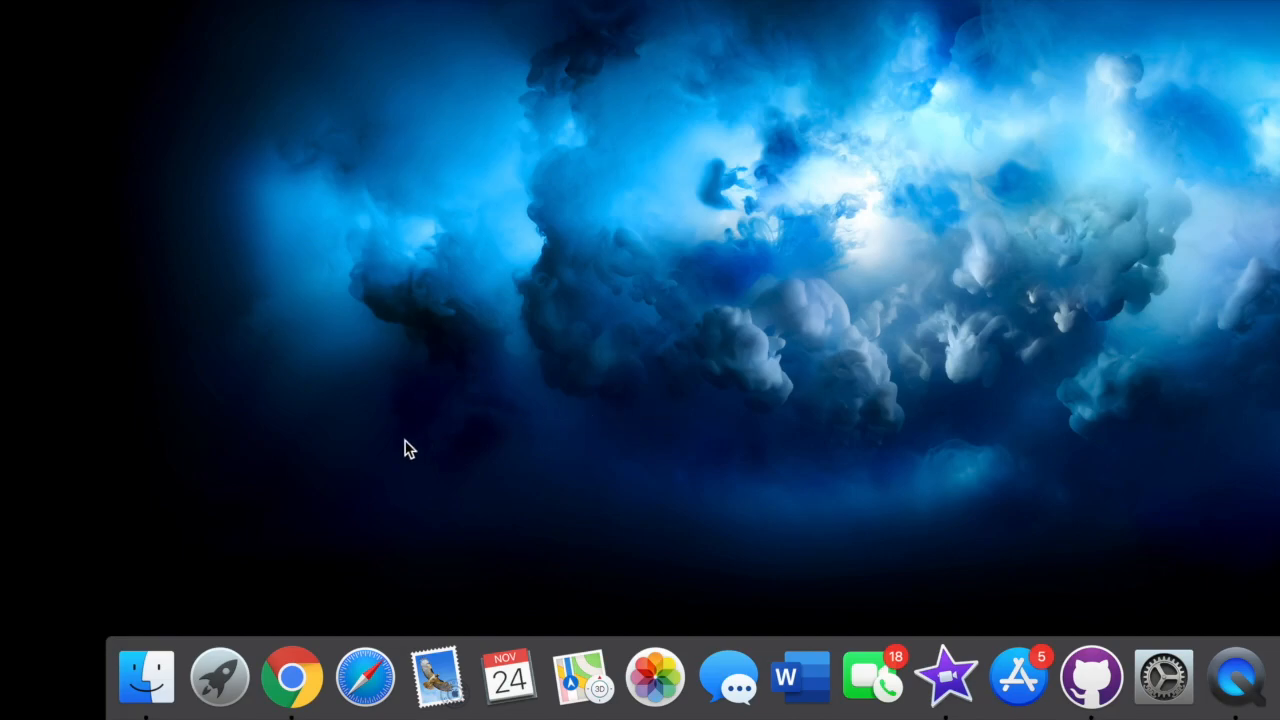
{"action": "mouse_move", "coordinate": [292, 678]}
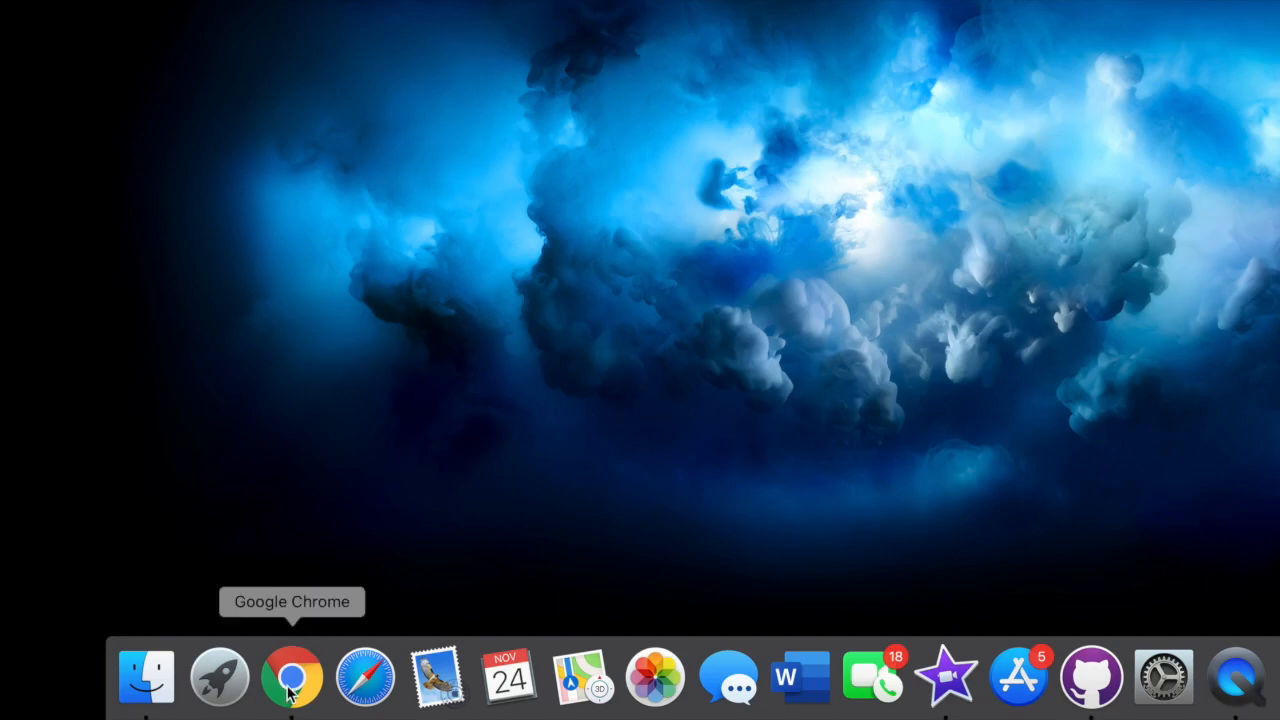
Visit atom.io in the web browser to view the Atom editor site.
{"action": "left_click", "coordinate": [292, 678]}
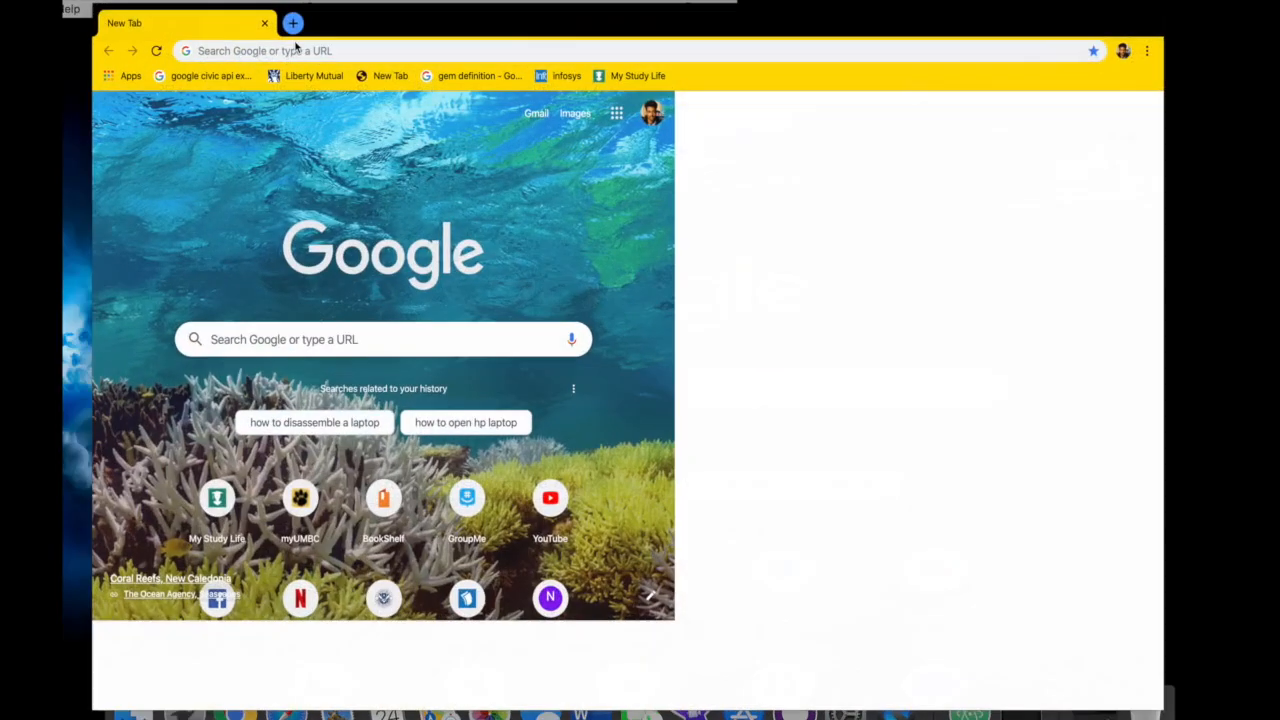
{"action": "type", "text": "atom.io"}
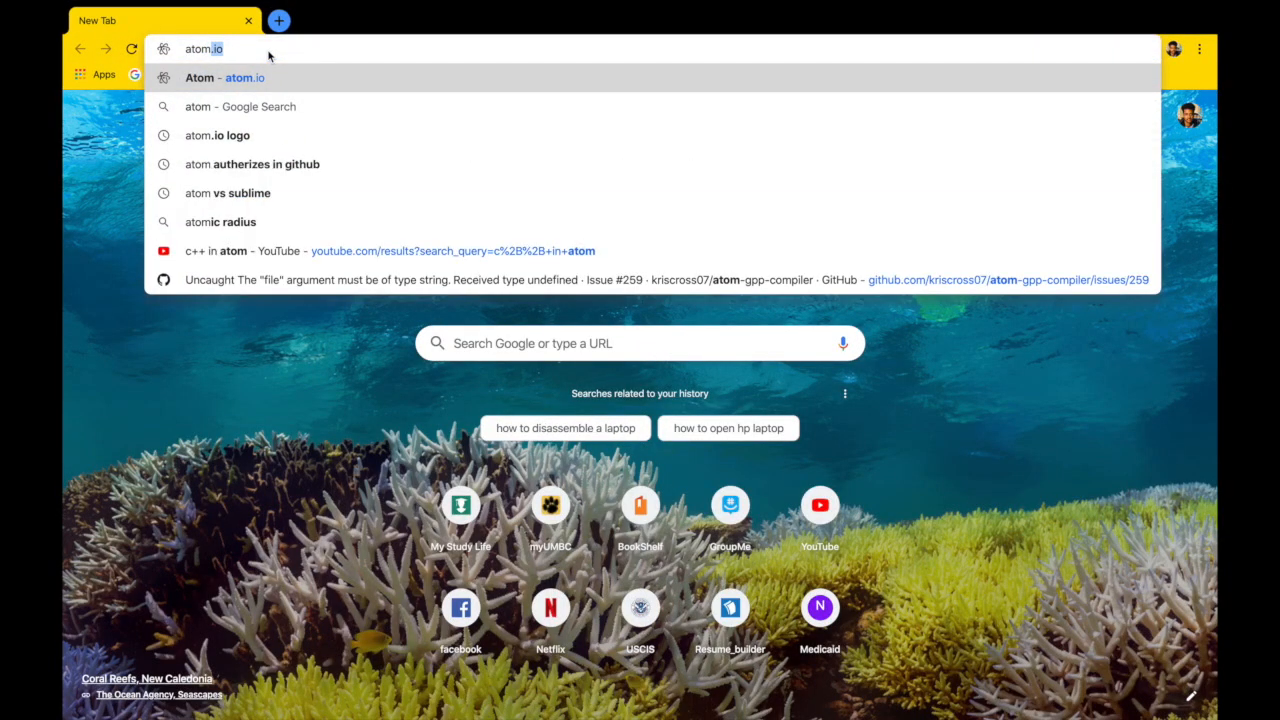
{"action": "left_click", "coordinate": [244, 76]}
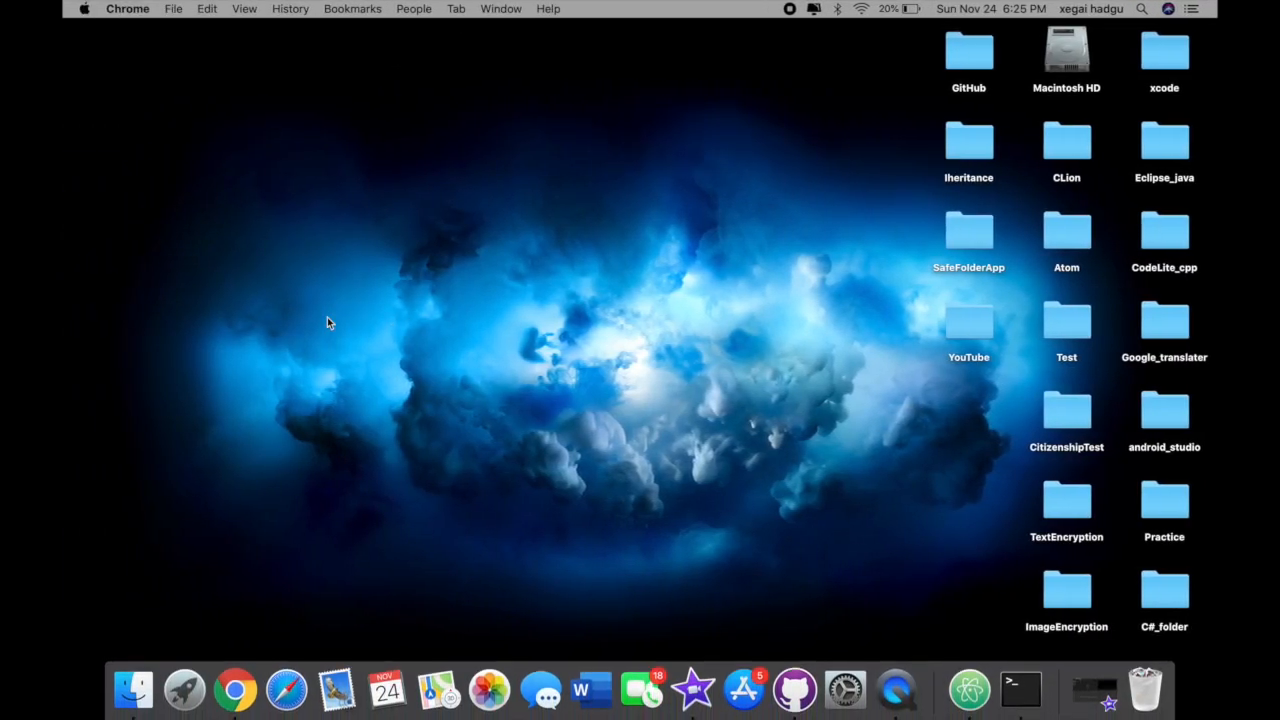
Launch Atom from Spotlight so it shows an empty untitled file.
{"action": "key", "text": "cmd+space"}
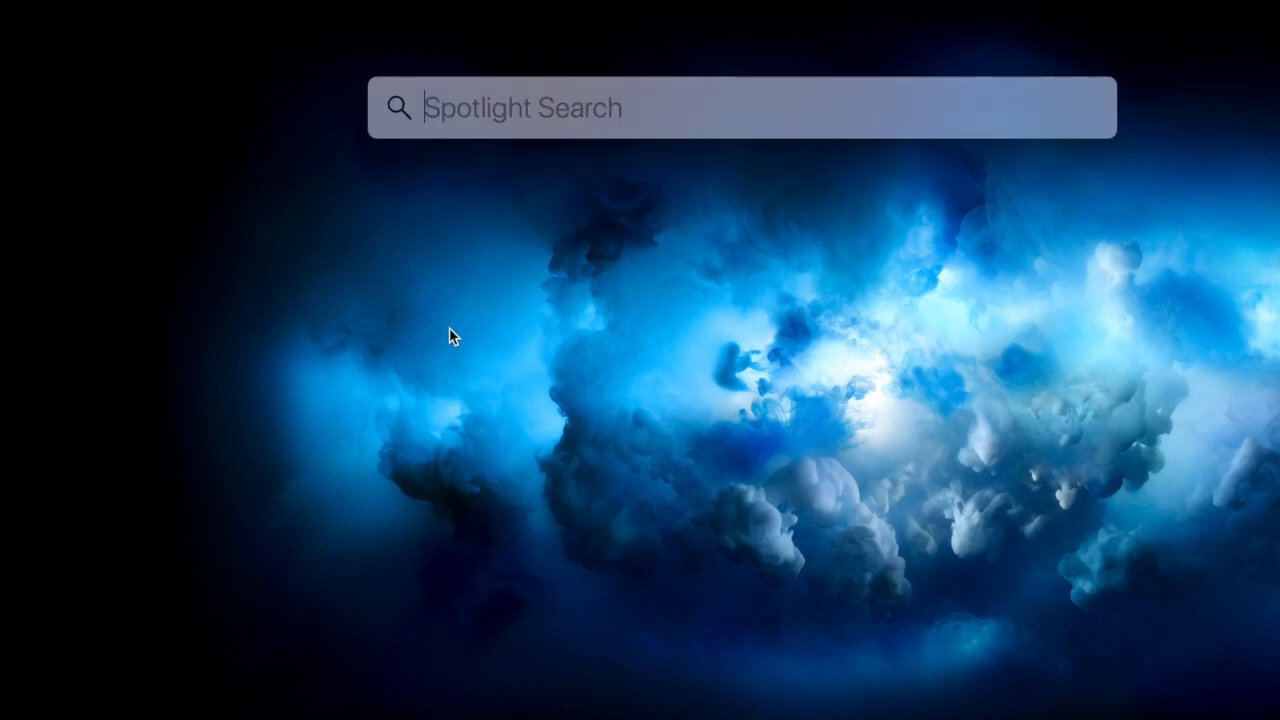
{"action": "type", "text": "atom"}
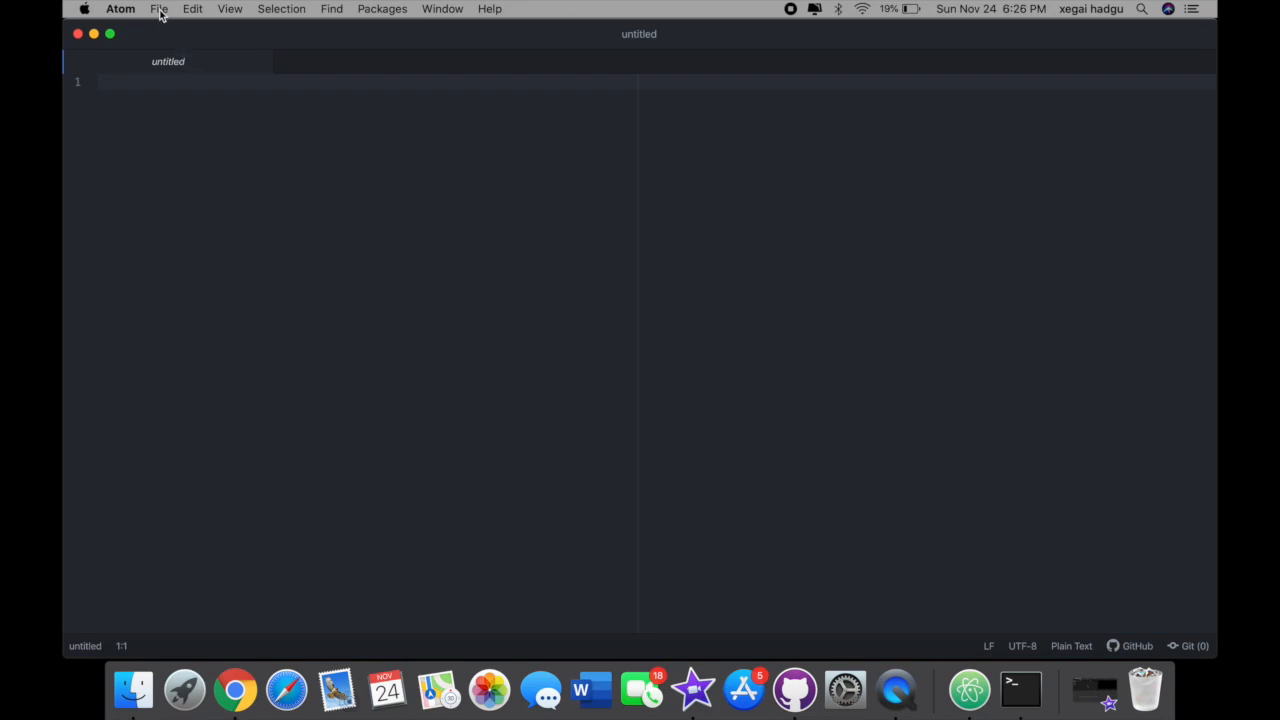
Start Save As and browse into the Atom folder on the Desktop.
{"action": "left_click", "coordinate": [158, 8]}
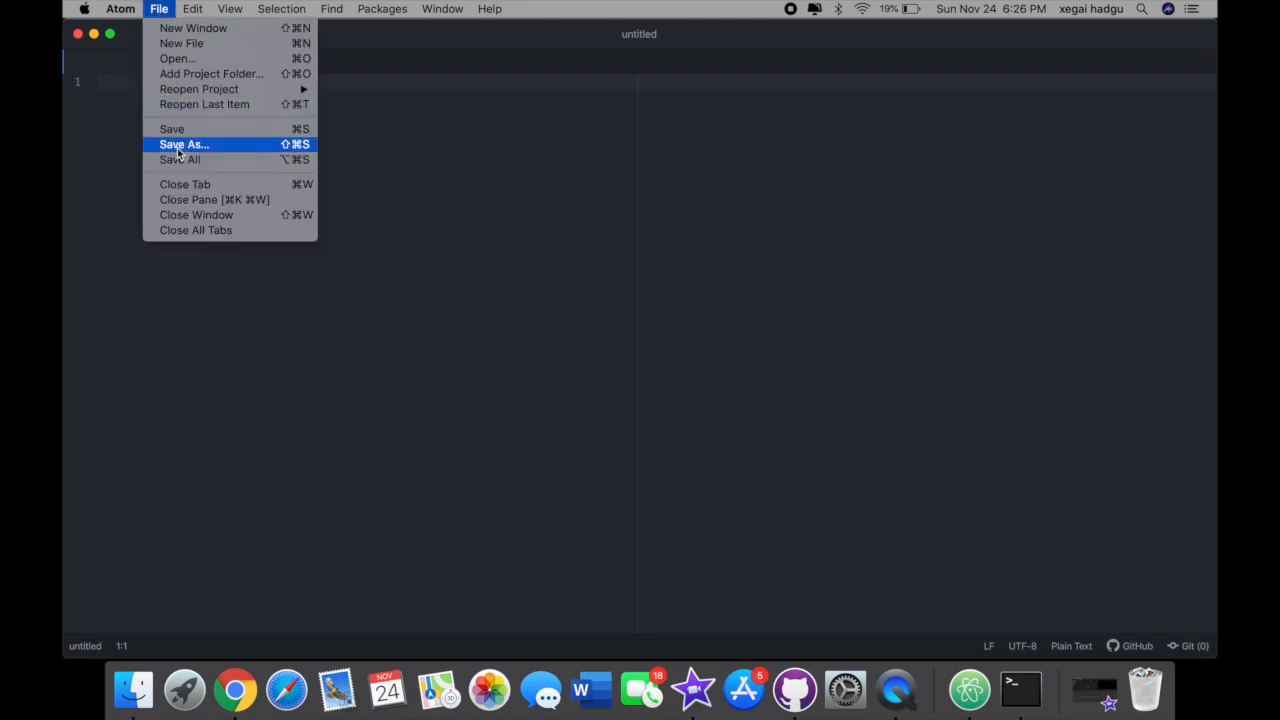
{"action": "left_click", "coordinate": [184, 144]}
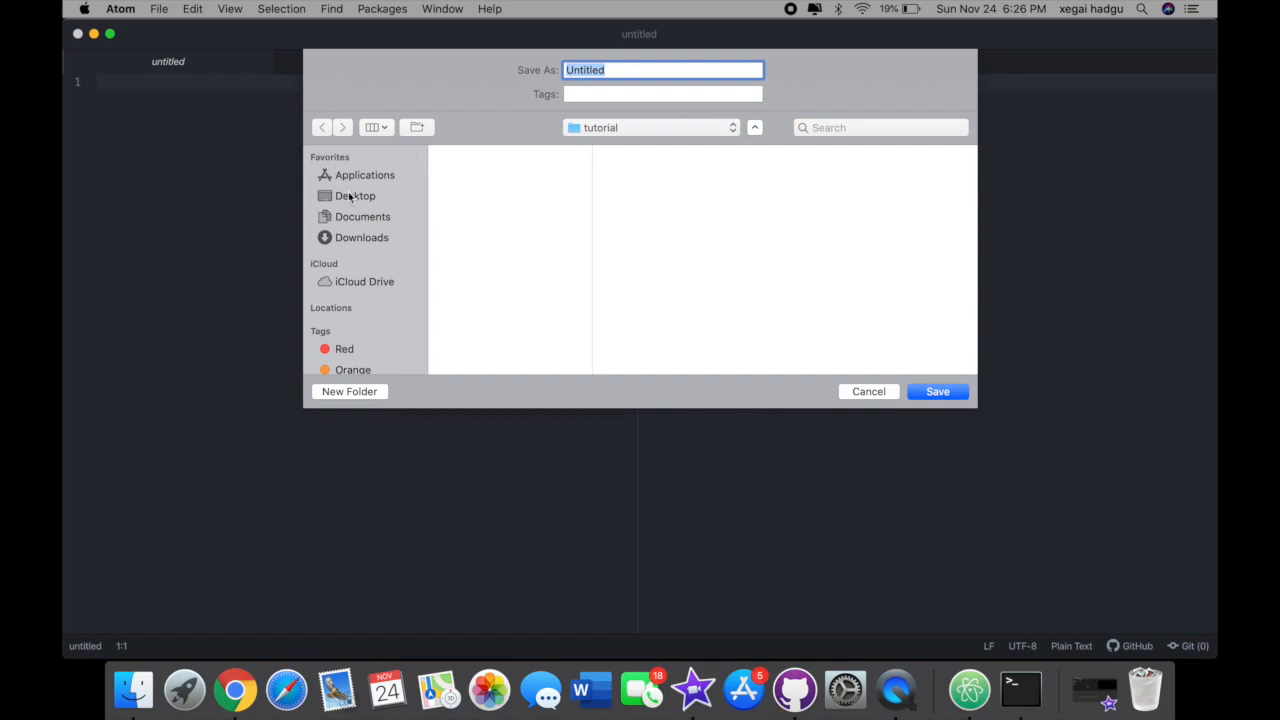
{"action": "left_click", "coordinate": [356, 196]}
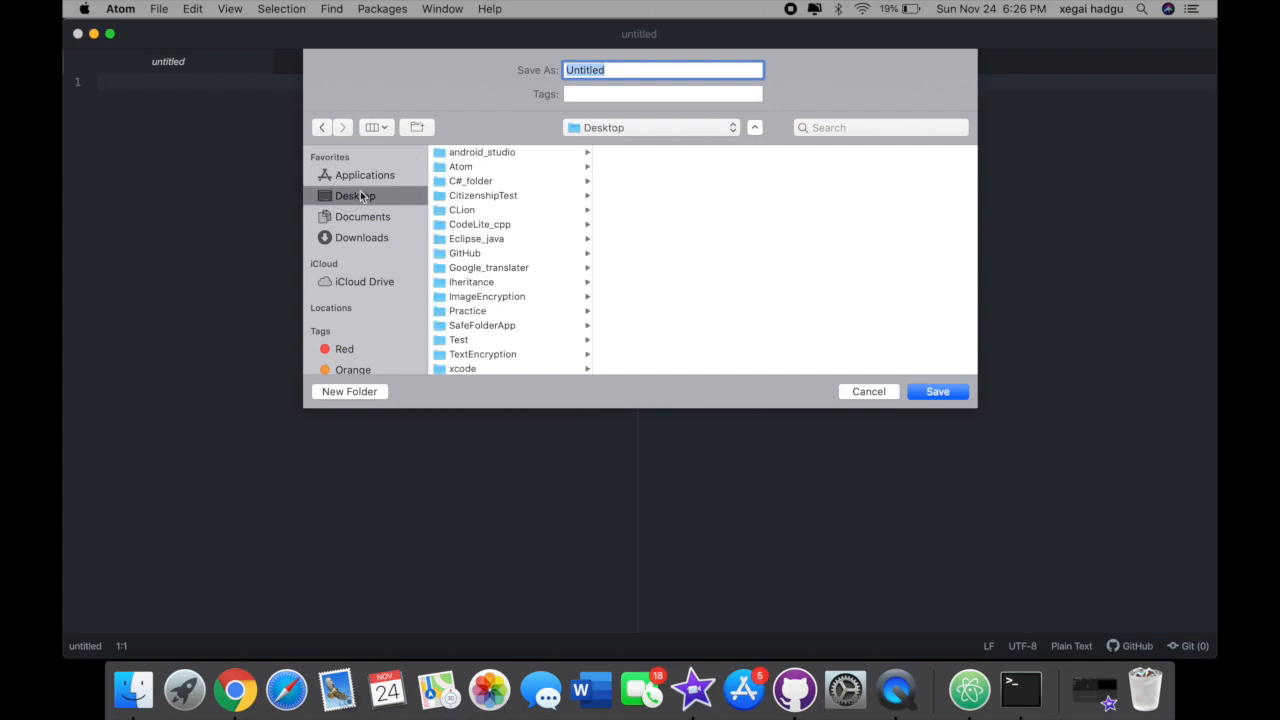
{"action": "left_click", "coordinate": [460, 166]}
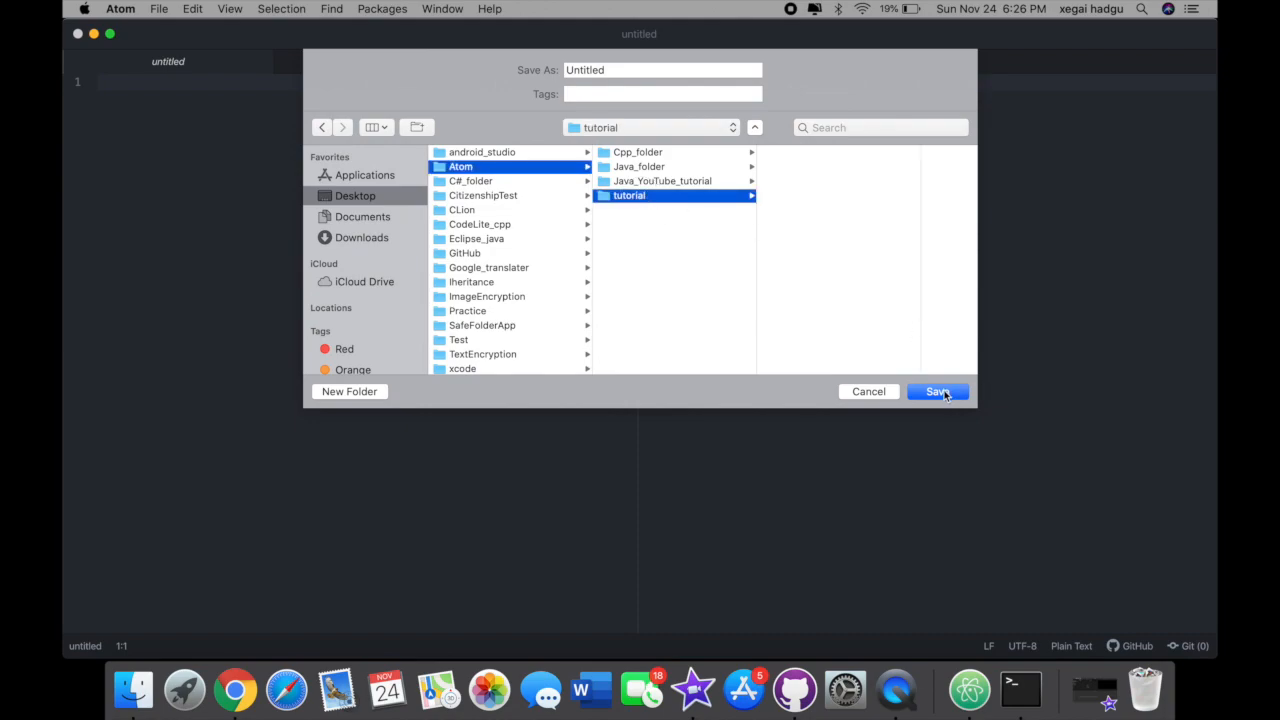
Name the file HelloWorld.java and save it into the tutorial folder.
{"action": "left_click", "coordinate": [662, 70]}
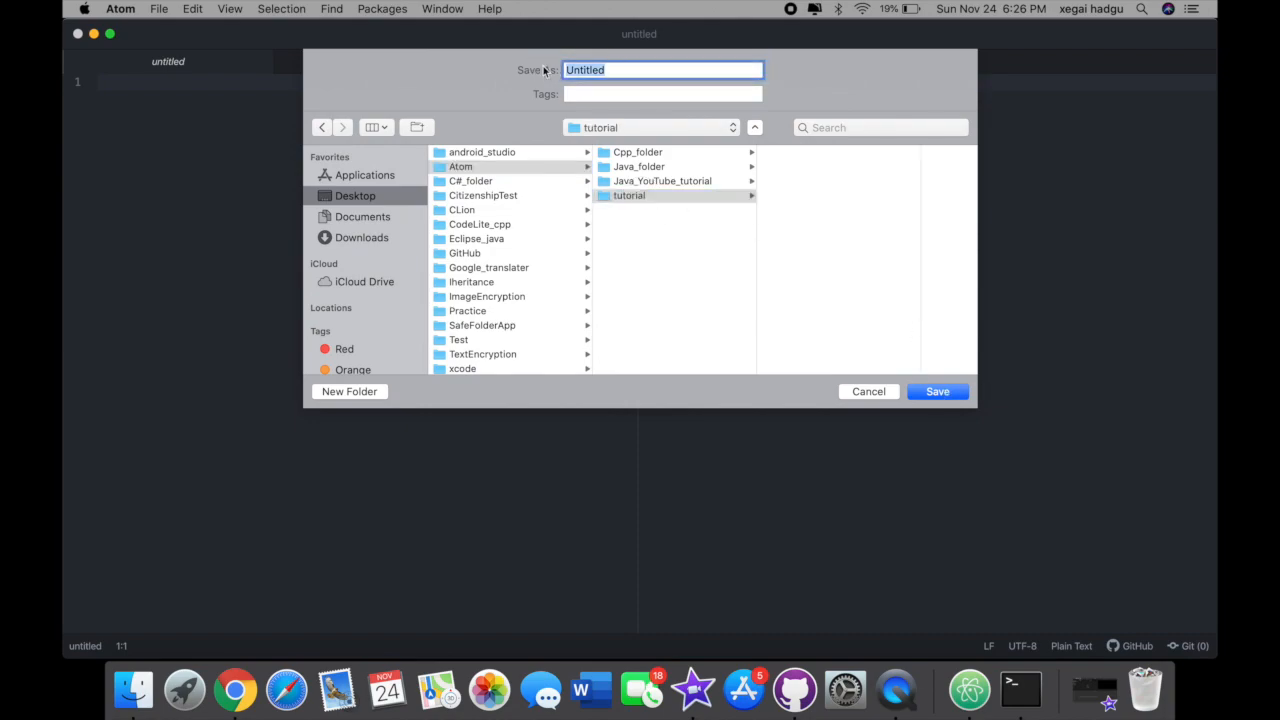
{"action": "type", "text": "HelloWorld"}
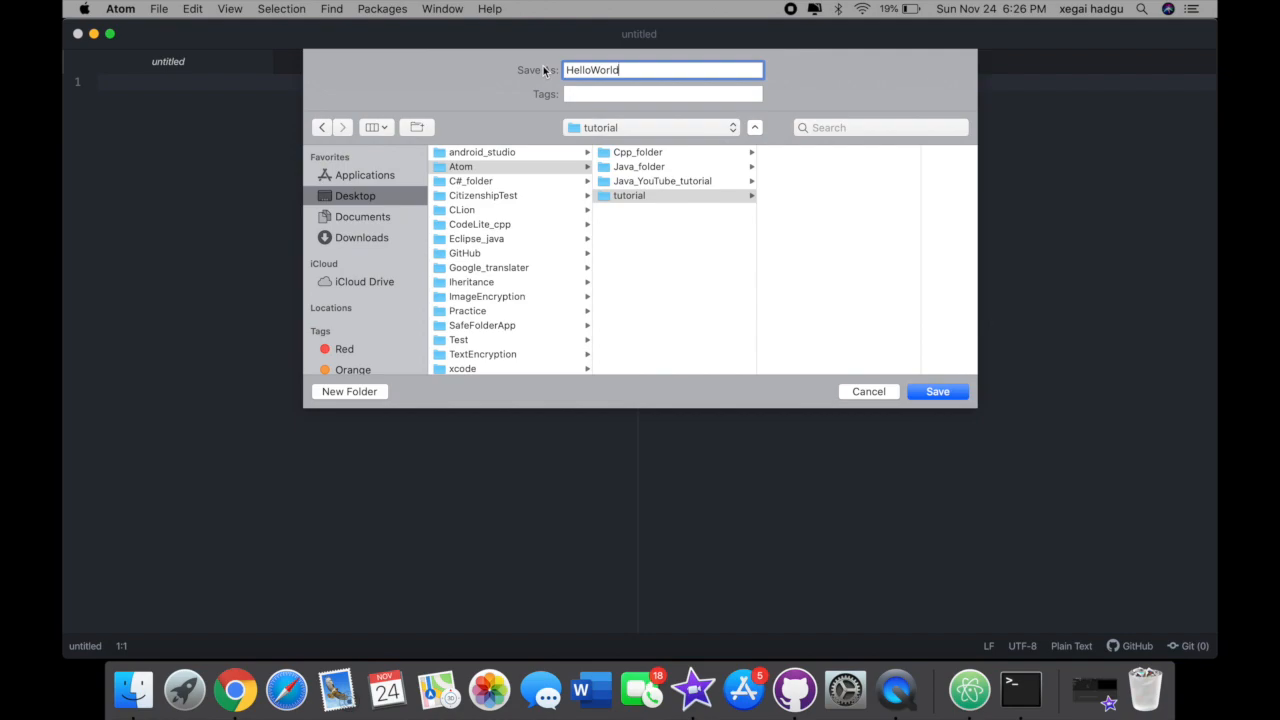
{"action": "type", "text": ".java"}
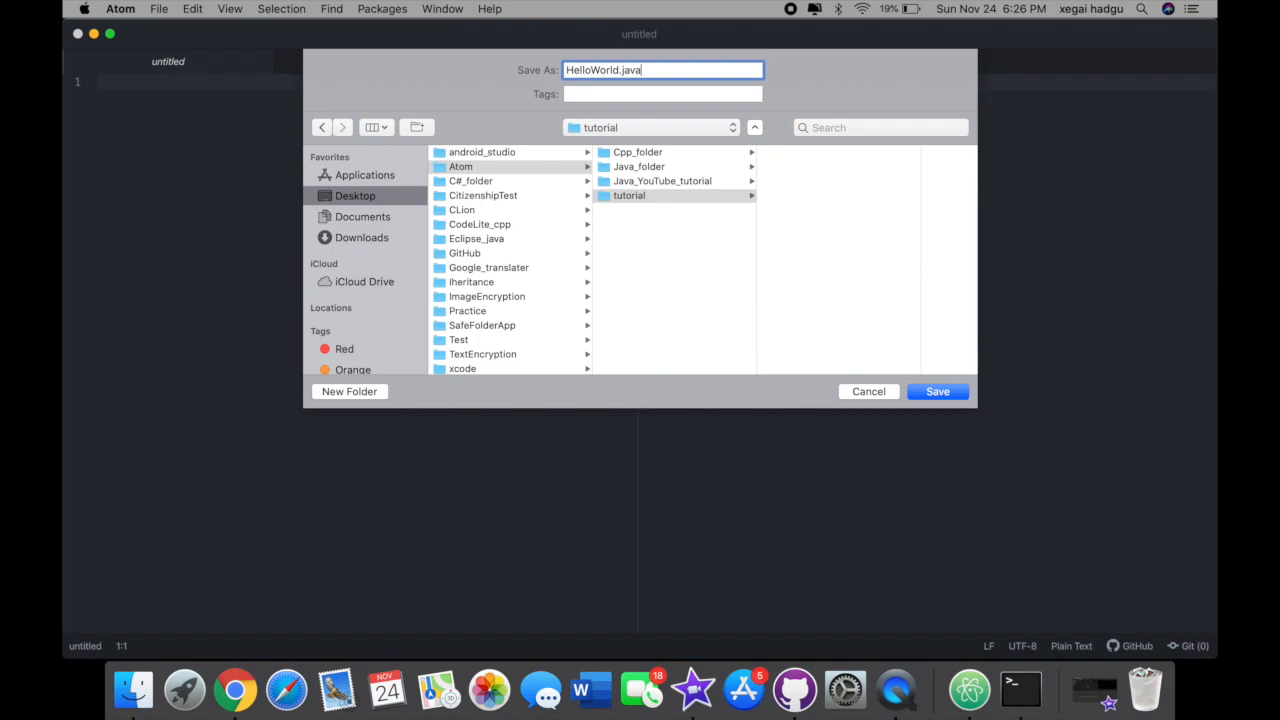
{"action": "double_click", "coordinate": [632, 70]}
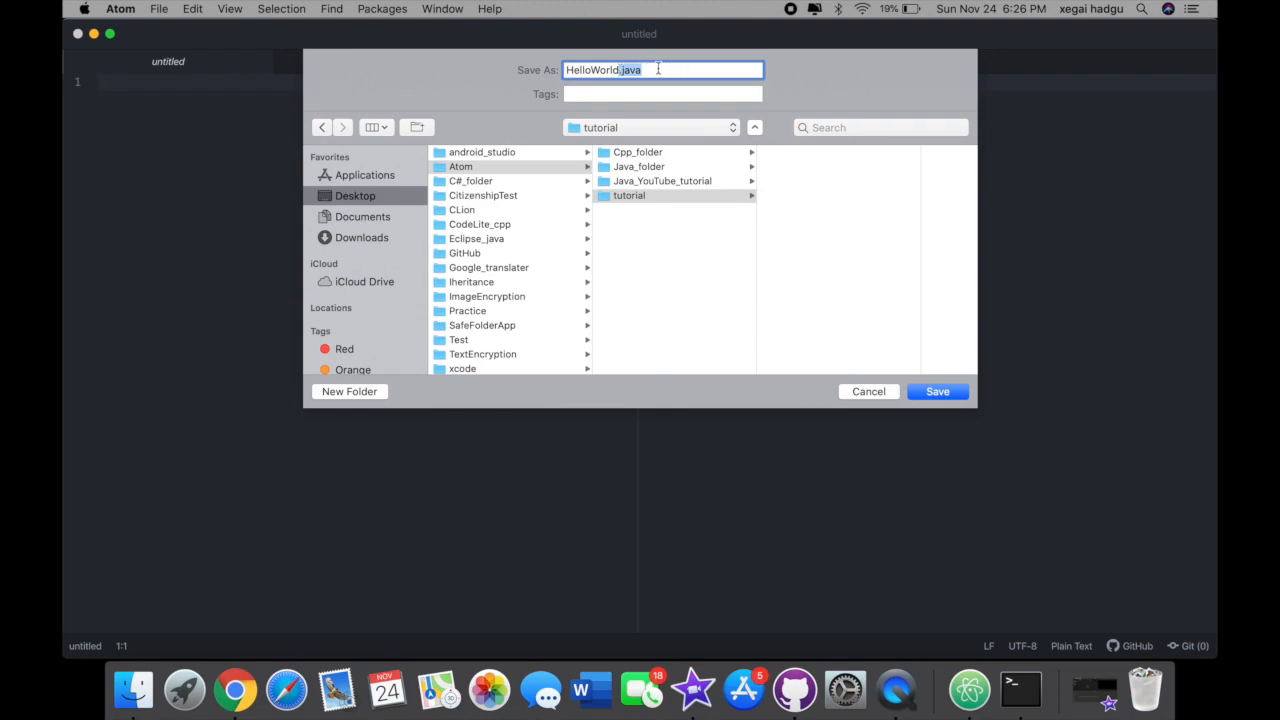
{"action": "left_click", "coordinate": [628, 196]}
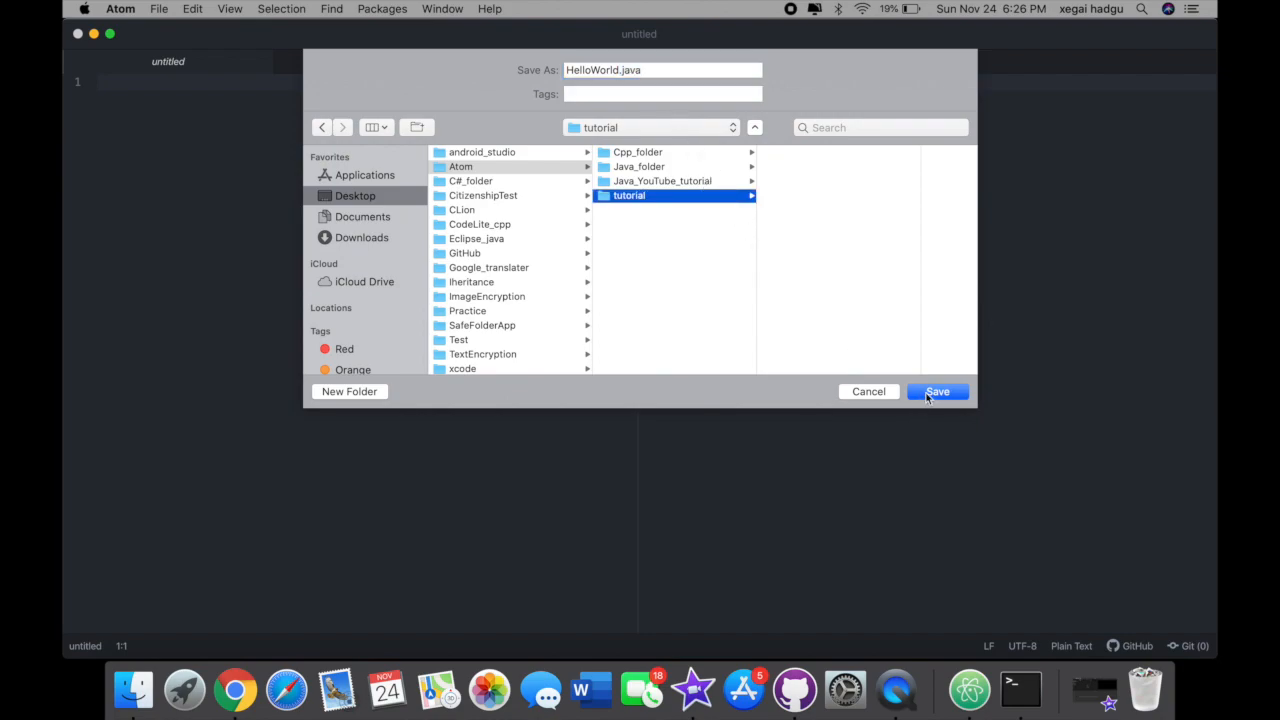
{"action": "left_click", "coordinate": [936, 390]}
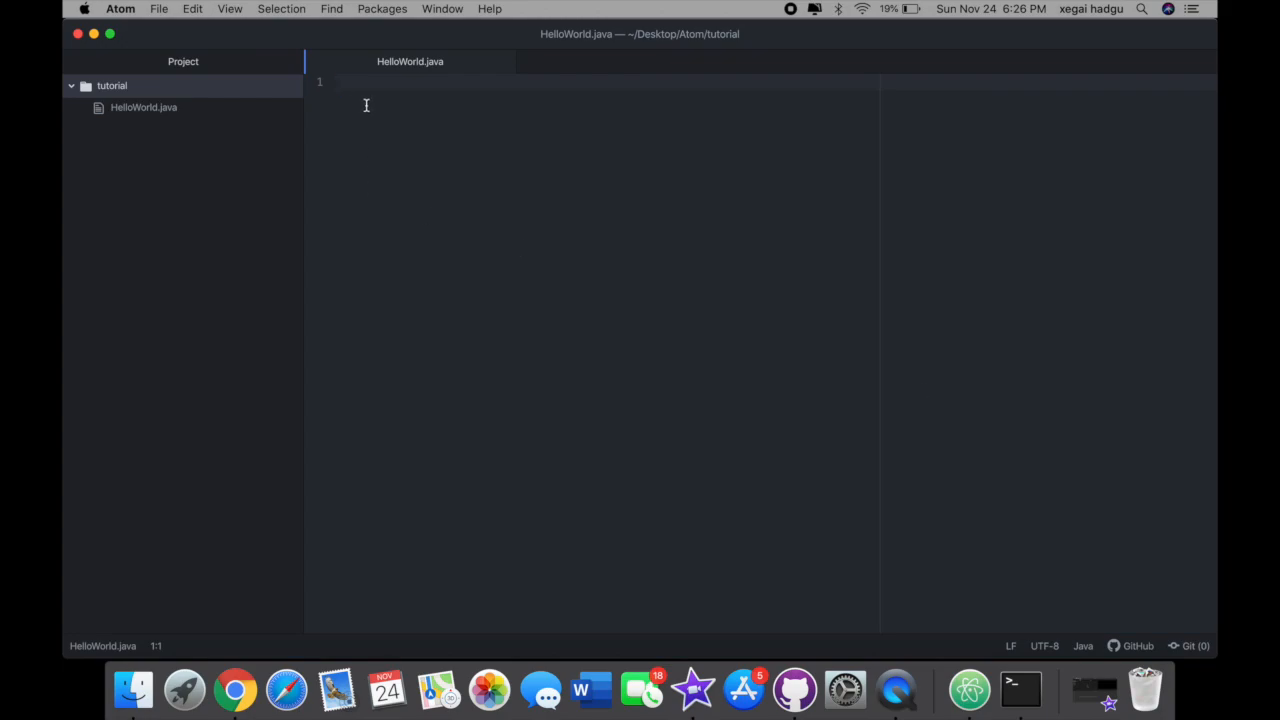
Write the HelloWorld class whose main prints "Hello World" and save the file.
{"action": "type", "text": "public static void main"}
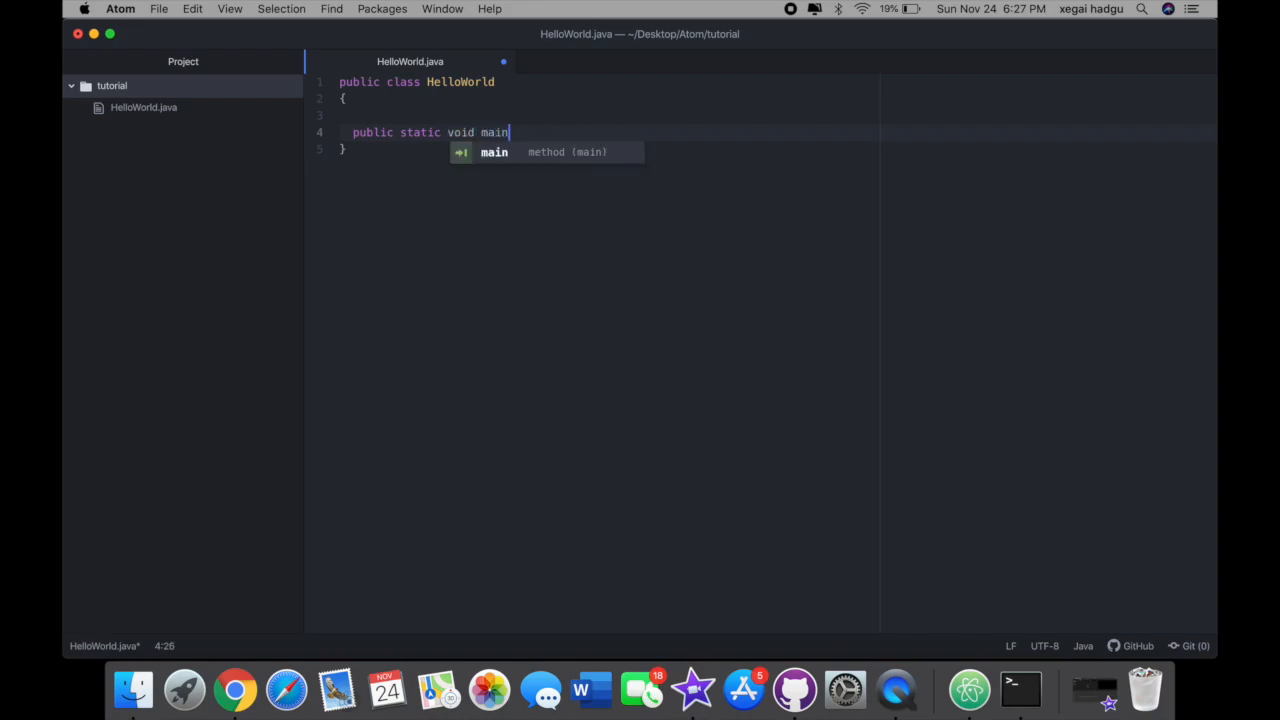
{"action": "type", "text": "(String [] args"}
{"action": "type", "text": "System.out."}
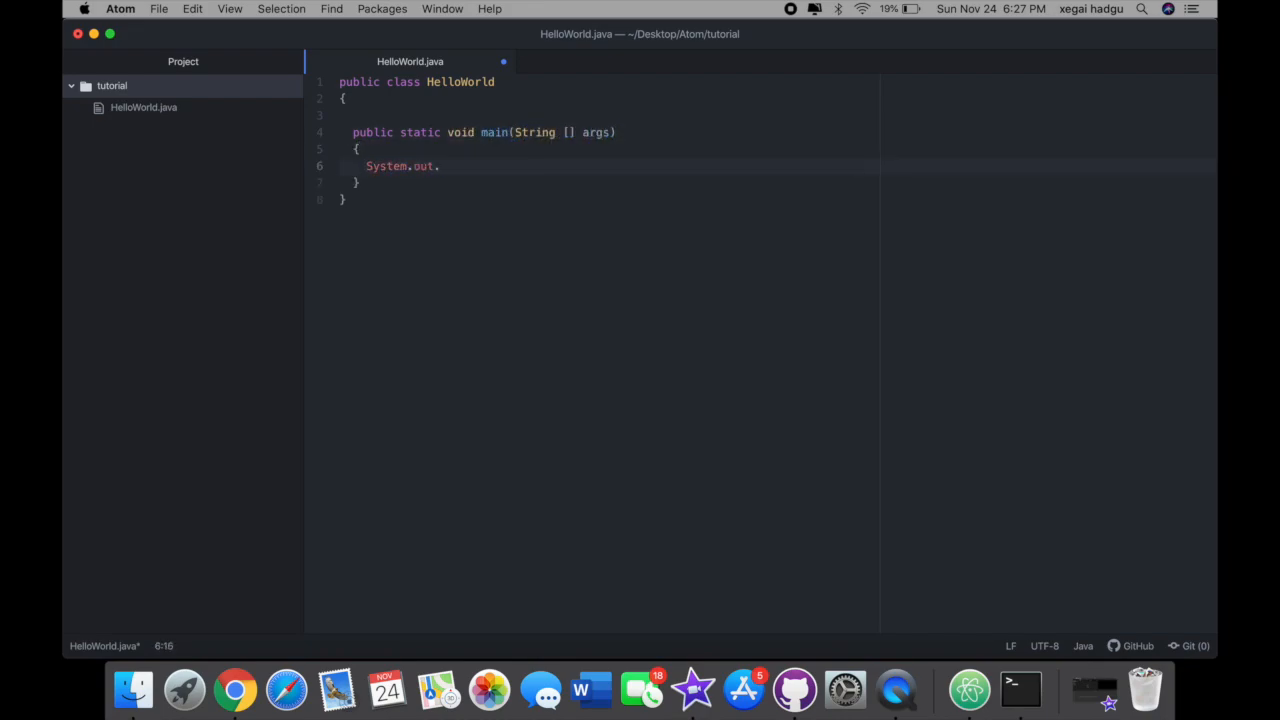
{"action": "type", "text": "println(\"Hello Wolr\");"}
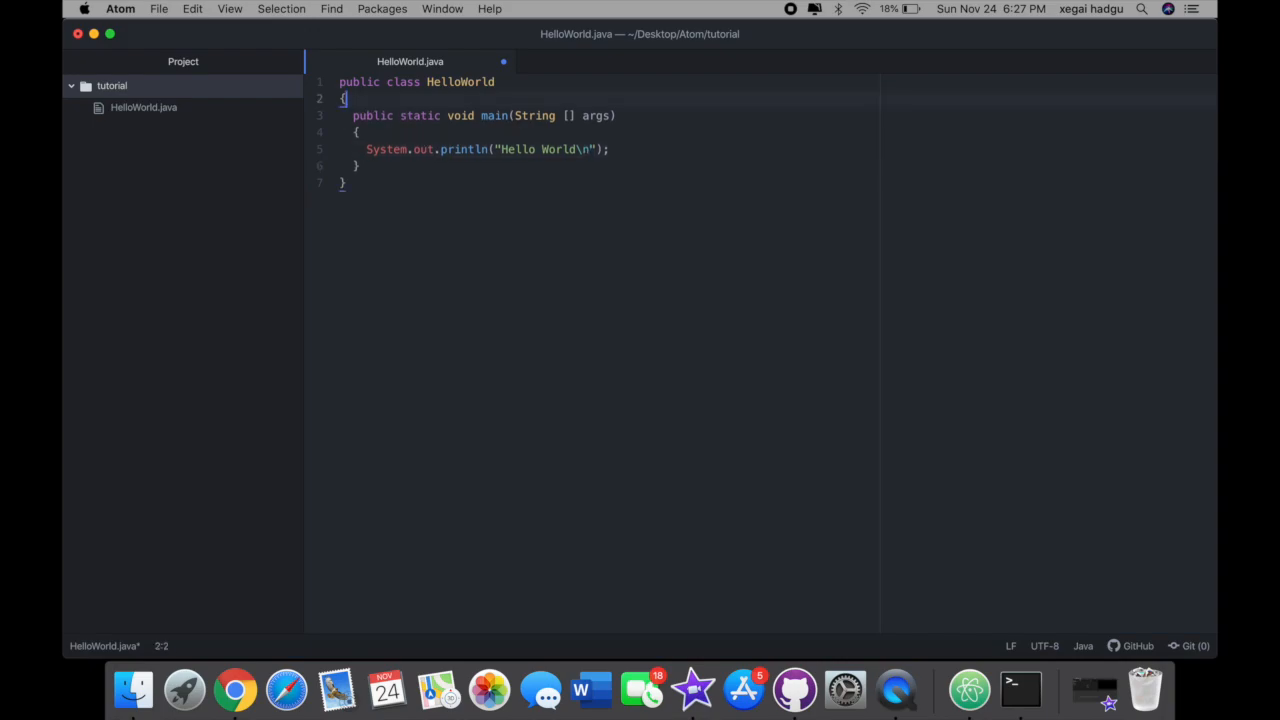
{"action": "left_click", "coordinate": [158, 8]}
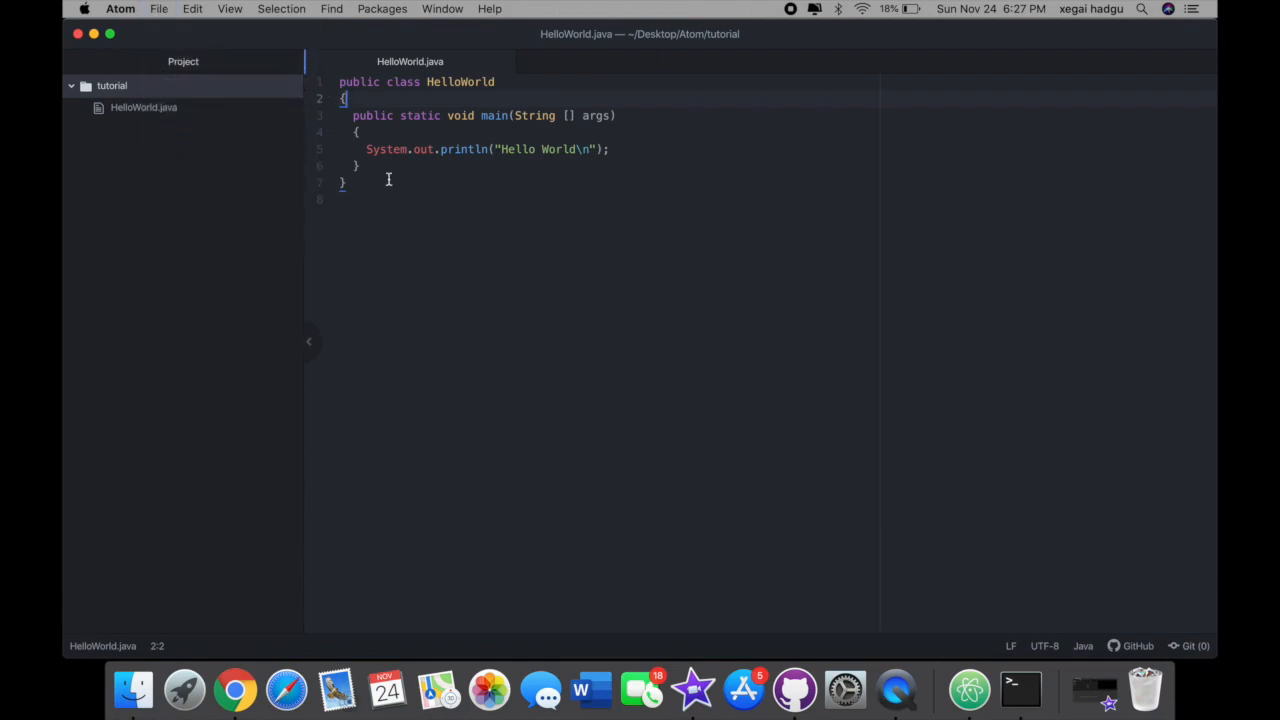
{"action": "mouse_move", "coordinate": [574, 264]}
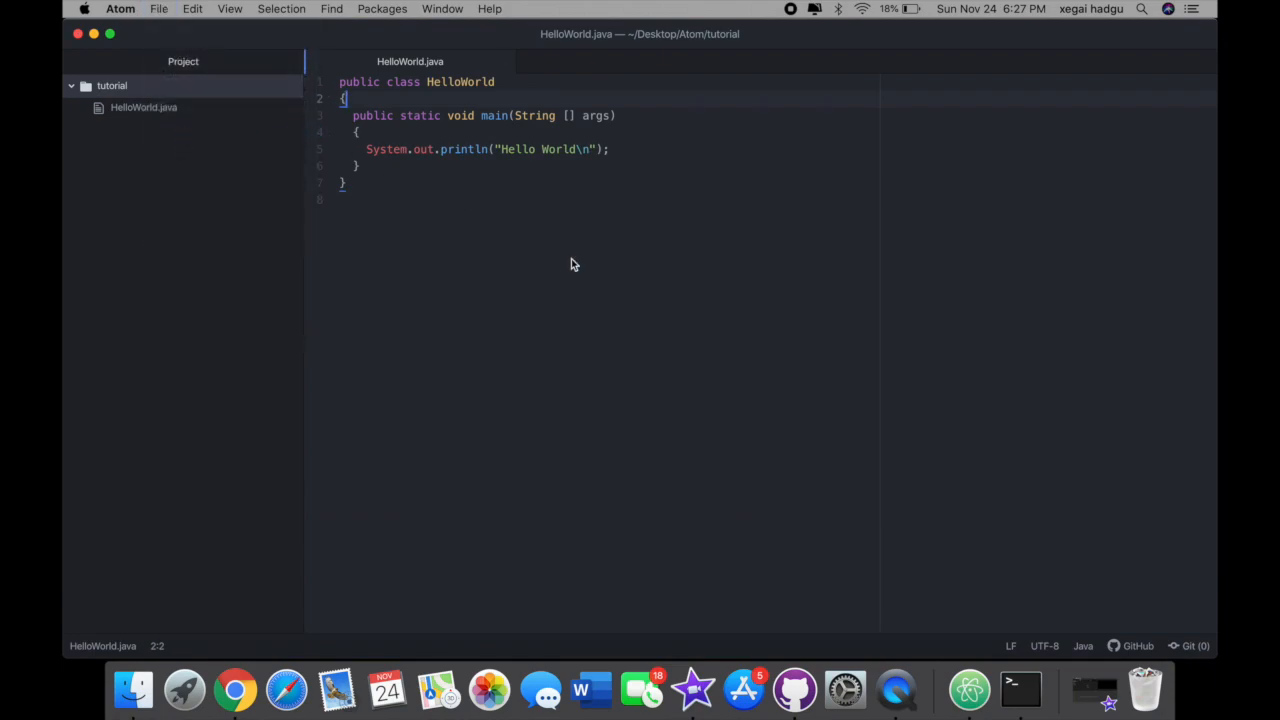
{"action": "left_click", "coordinate": [1020, 688]}
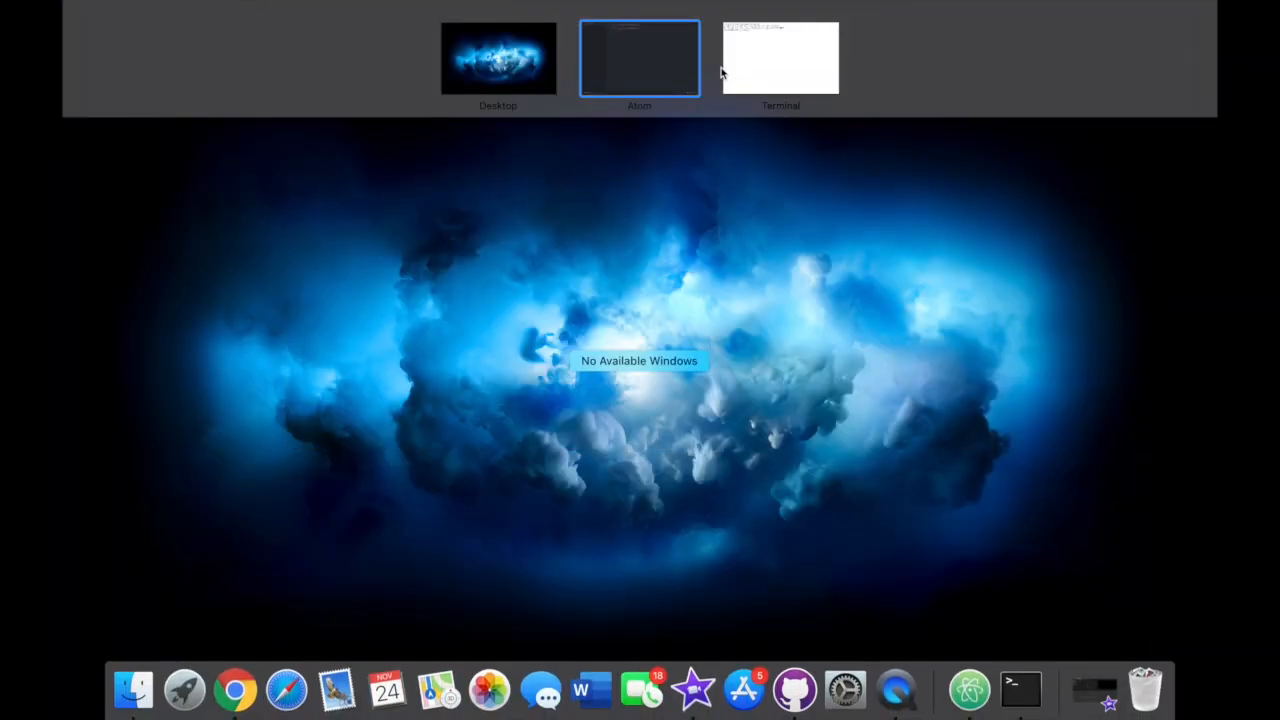
Arrange Atom and Terminal side by side and resize the split so the code fits.
{"action": "left_click", "coordinate": [640, 56]}
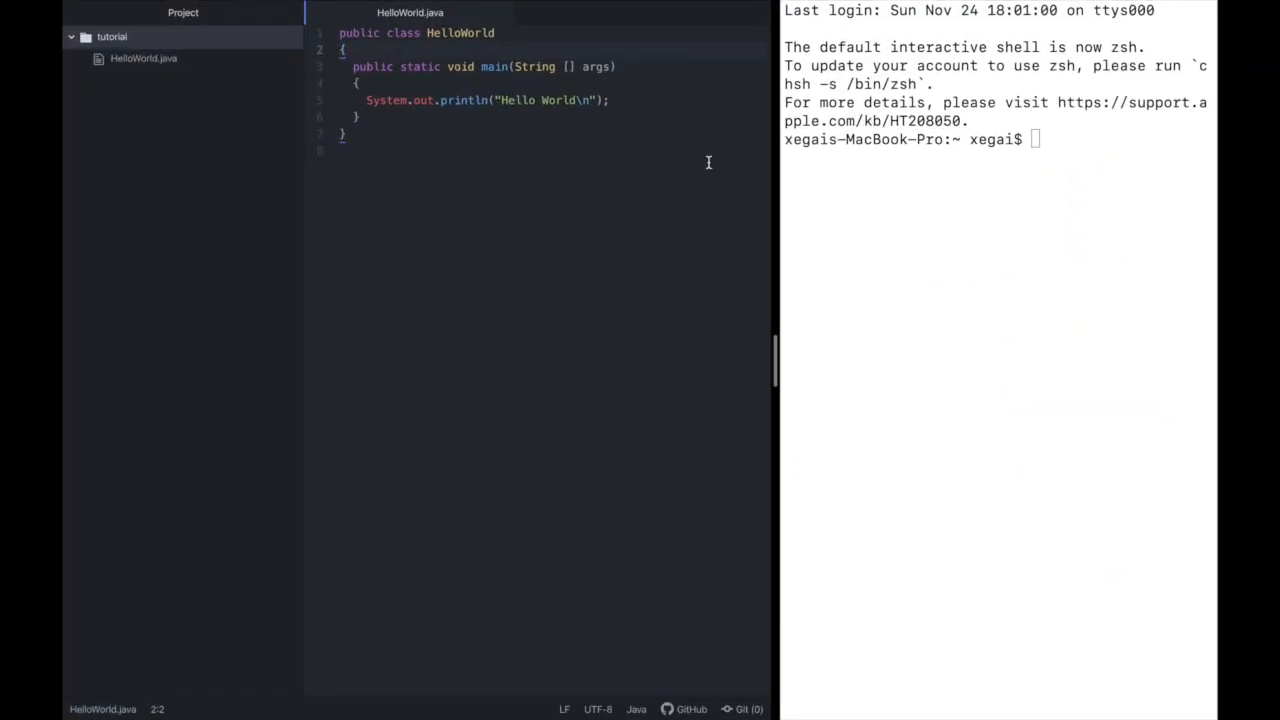
{"action": "left_click_drag", "start_coordinate": [776, 348], "coordinate": [616, 348]}
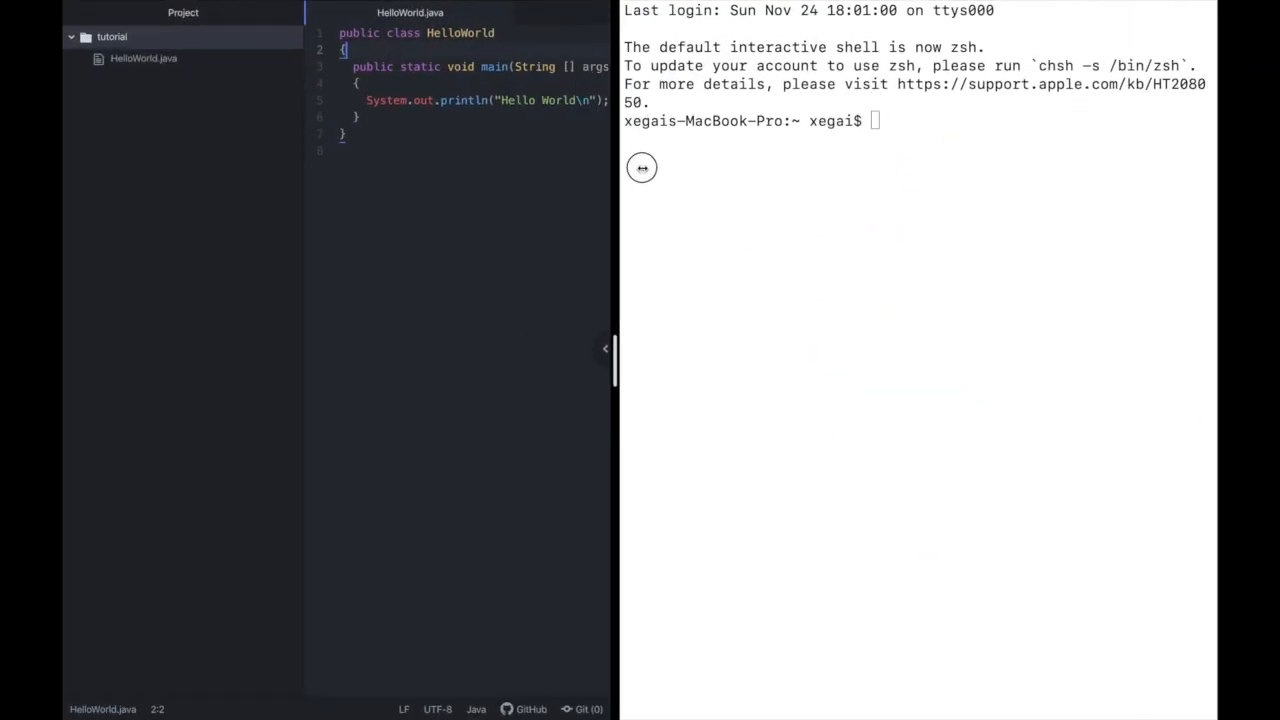
{"action": "left_click_drag", "start_coordinate": [608, 348], "coordinate": [662, 348]}
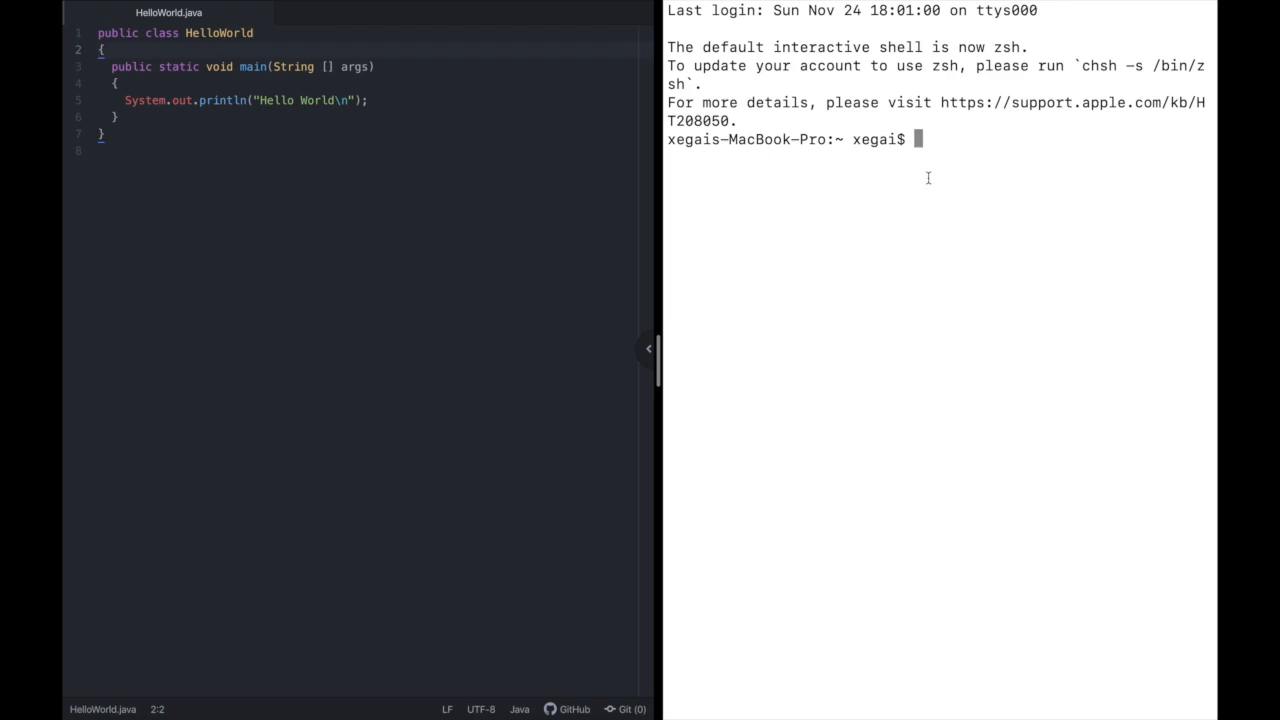
Clear the Terminal to a bare prompt and begin a cd command.
{"action": "type", "text": "cler"}
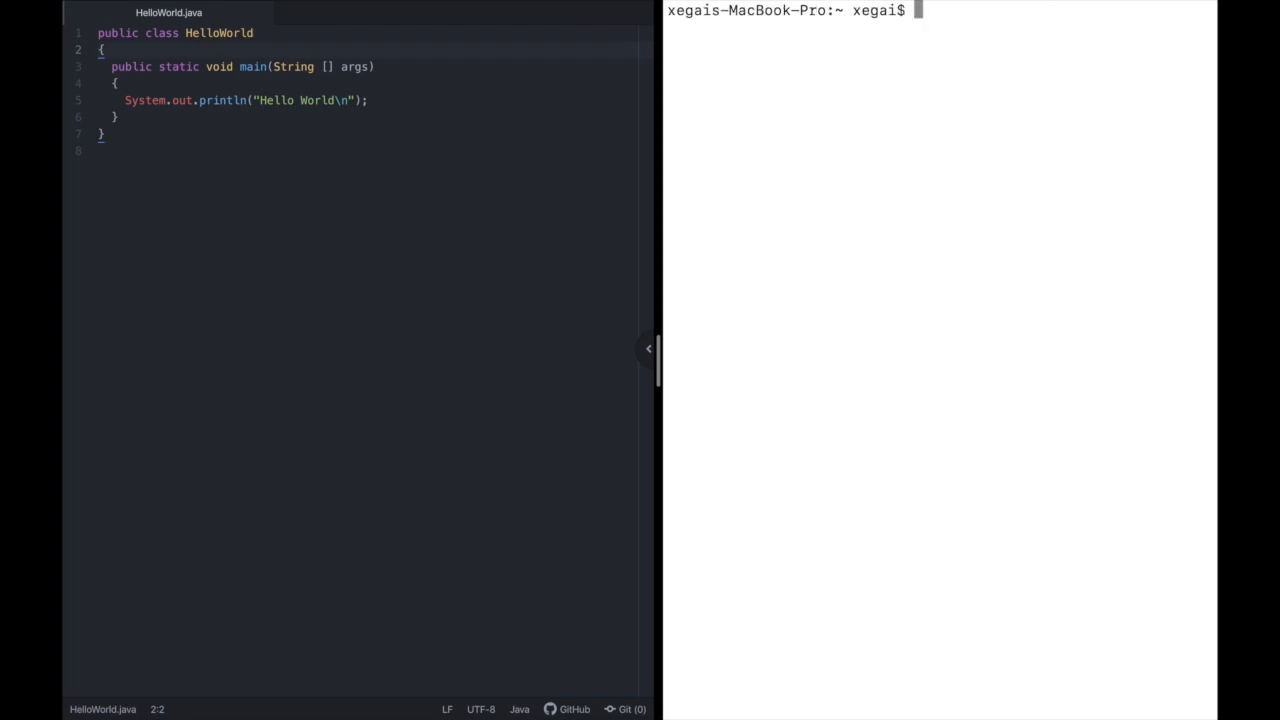
{"action": "type", "text": "cd"}
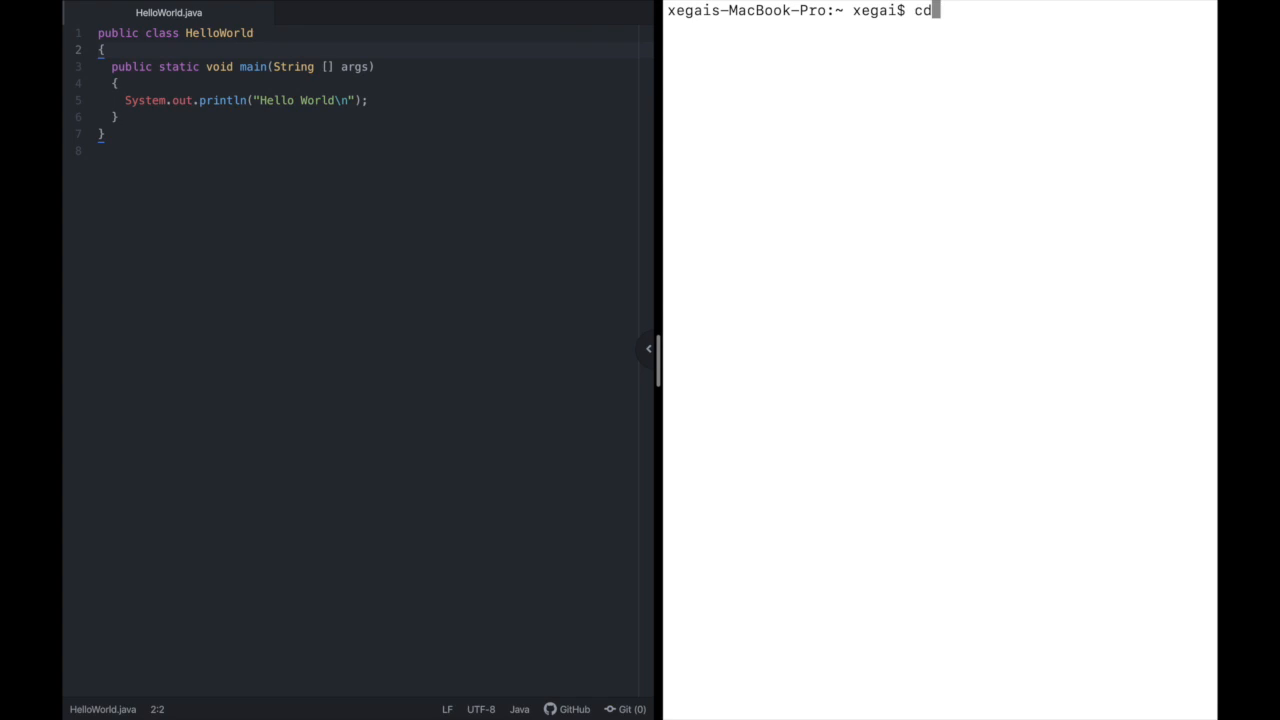
Change into Desktop/Atom/tutorial/ and list it to see HelloWorld.java.
{"action": "type", "text": "Desktop/"}
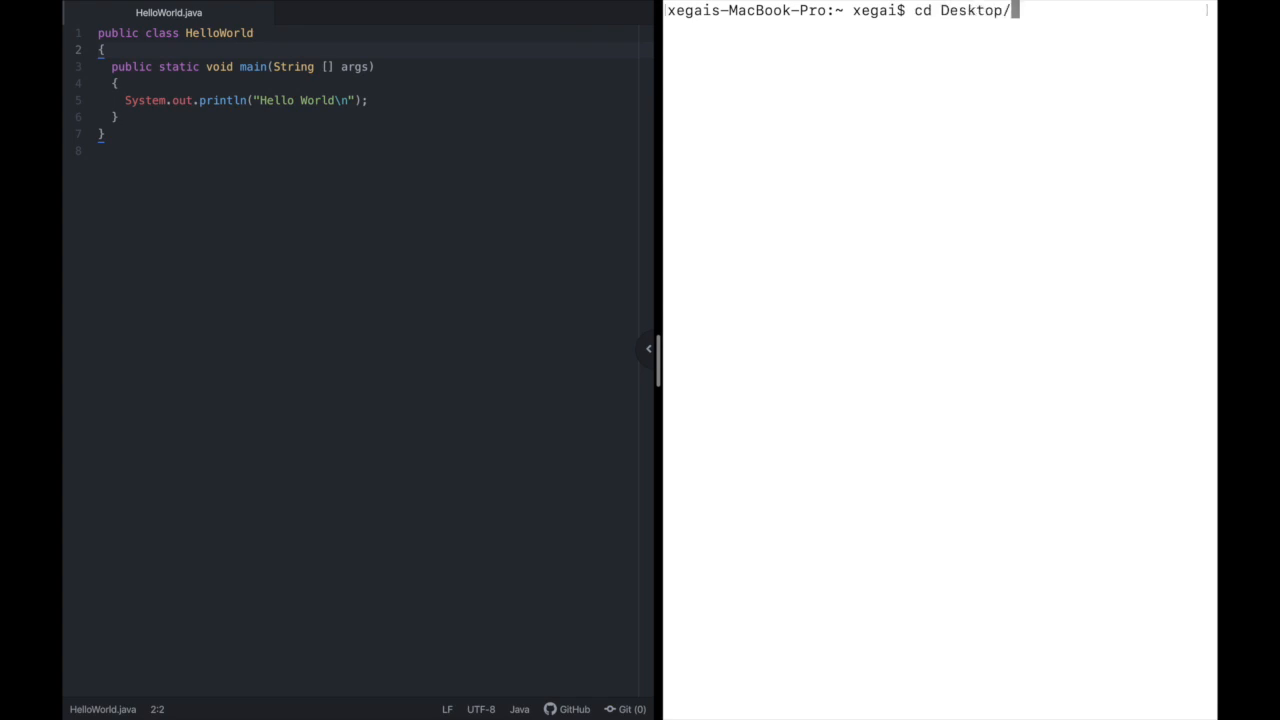
{"action": "type", "text": "android_studio"}
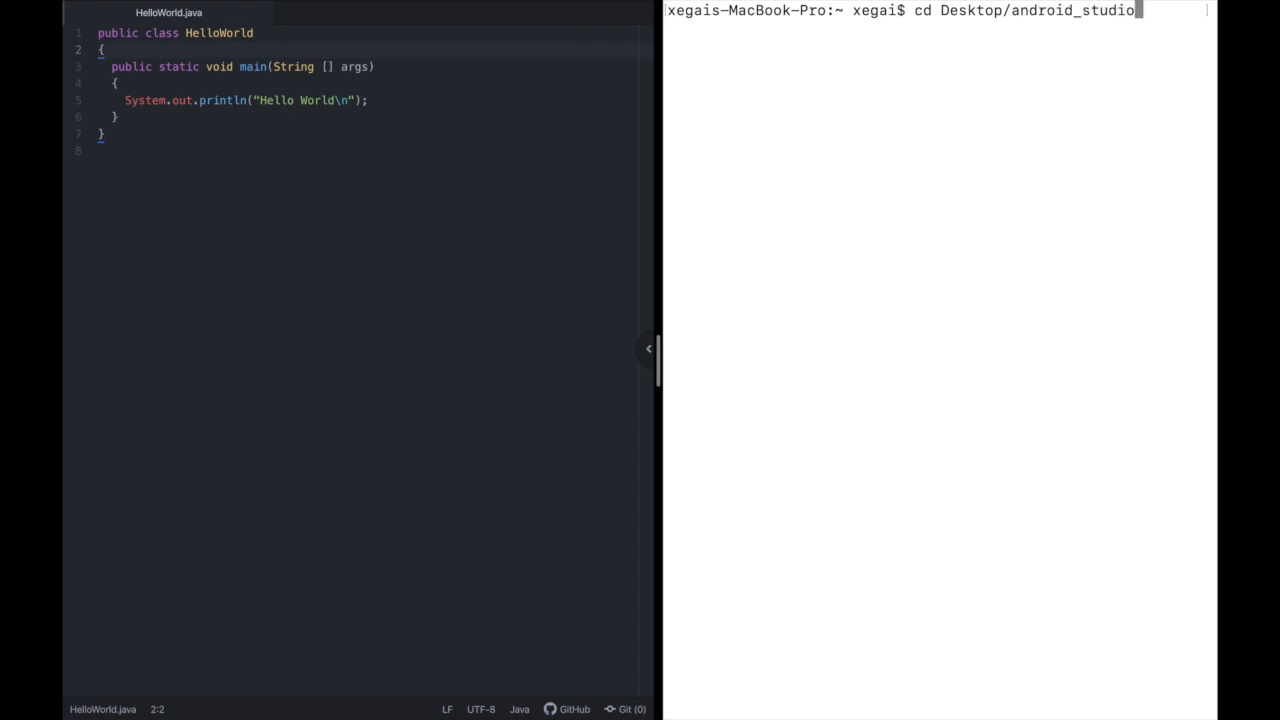
{"action": "type", "text": "Atom/"}
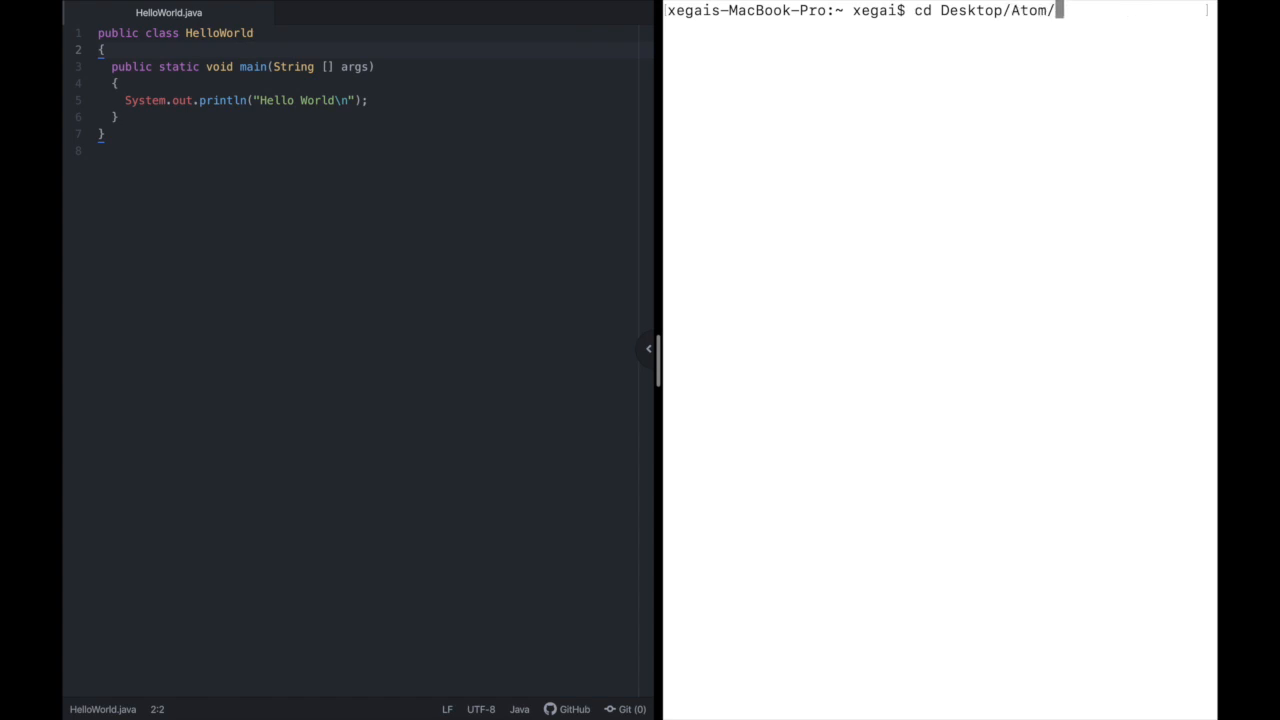
{"action": "type", "text": "tutorial/"}
{"action": "type", "text": "ls"}
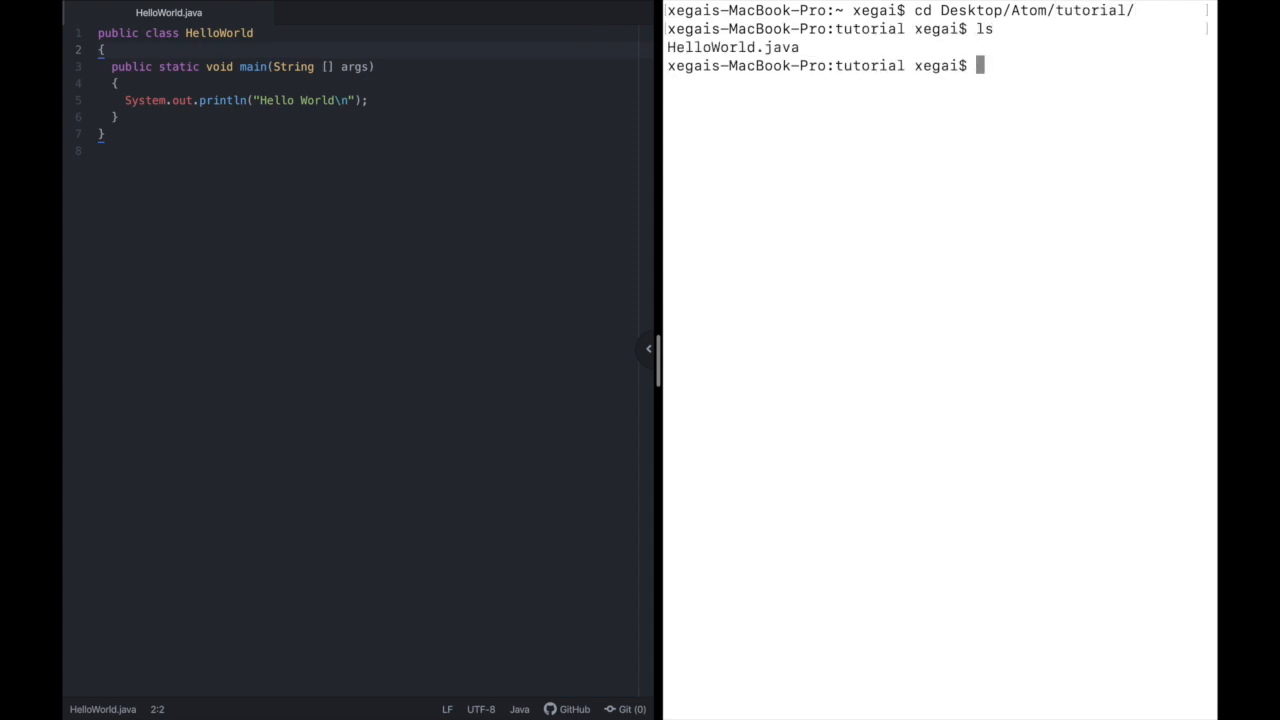
{"action": "mouse_move", "coordinate": [848, 40]}
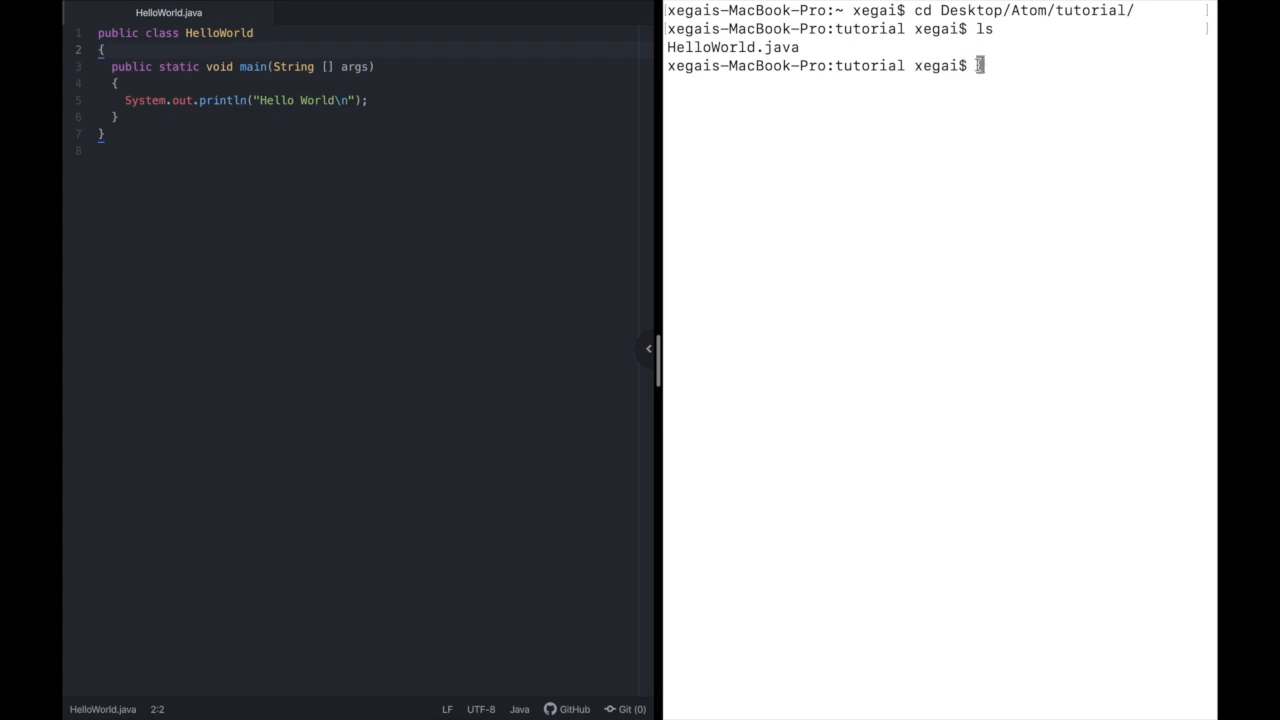
Compile the program with javac HelloWorld.java.
{"action": "type", "text": "javac"}
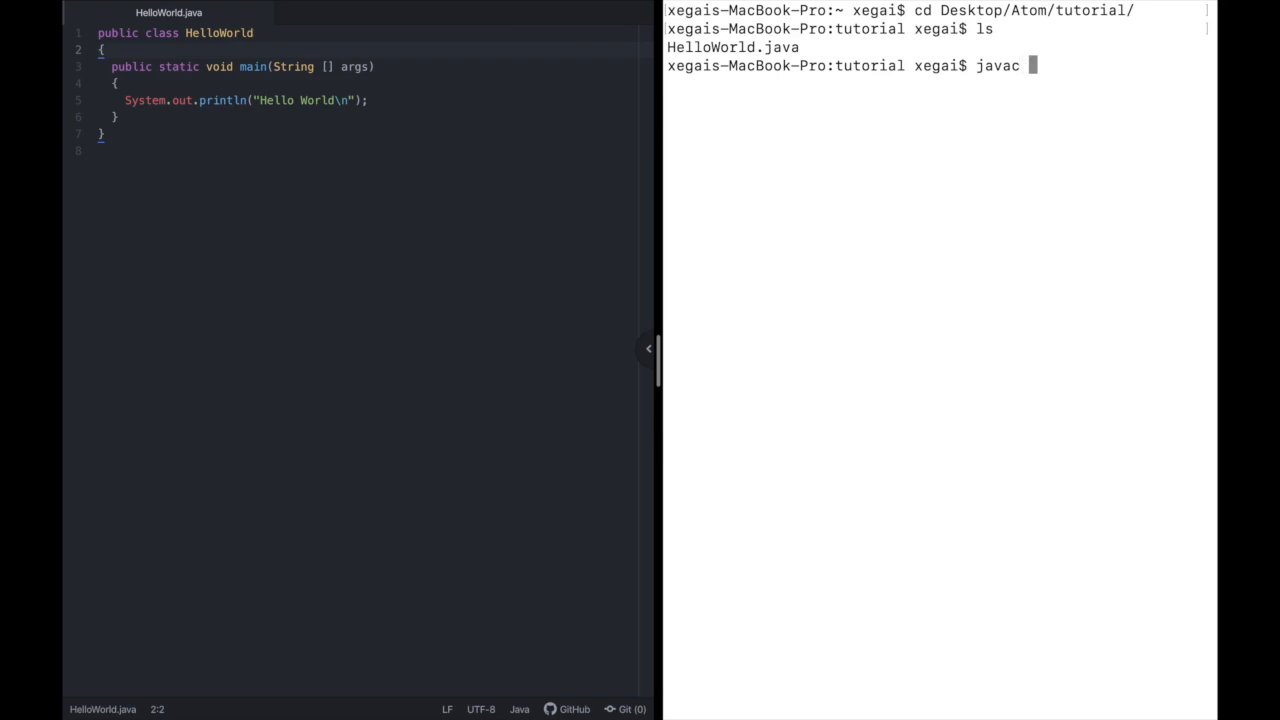
{"action": "type", "text": "H"}
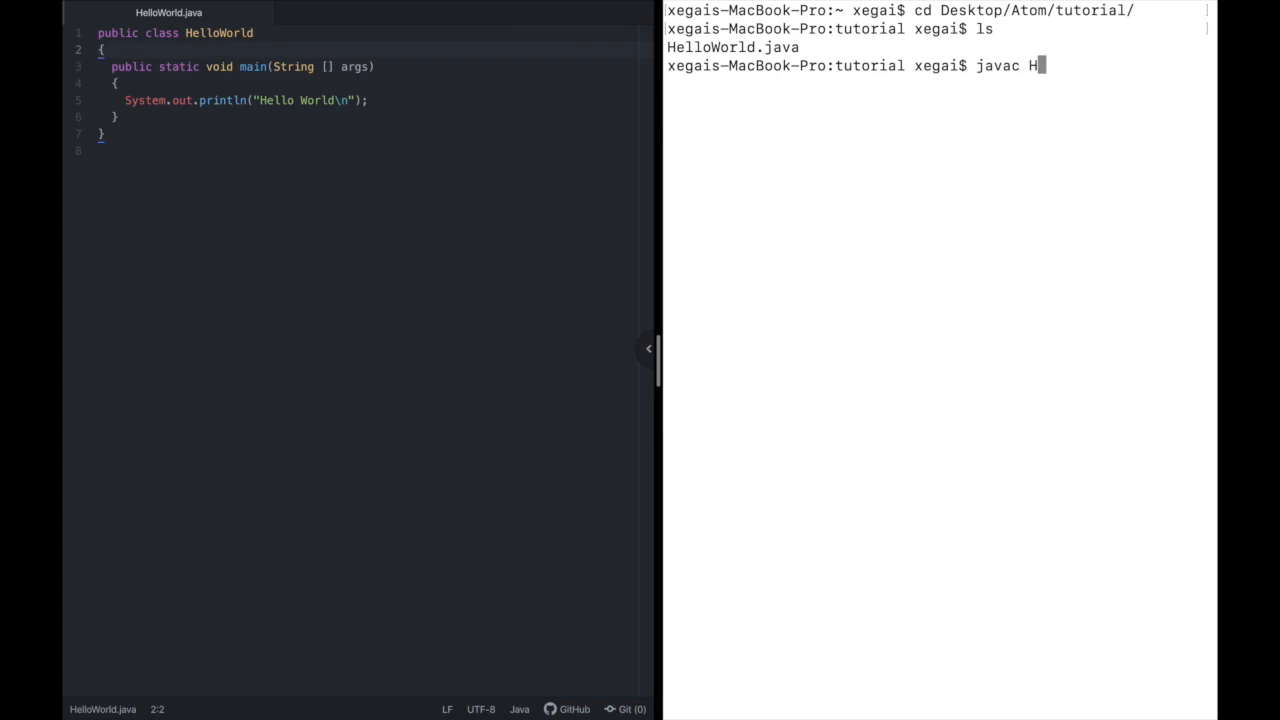
{"action": "type", "text": "elloWorld.java"}
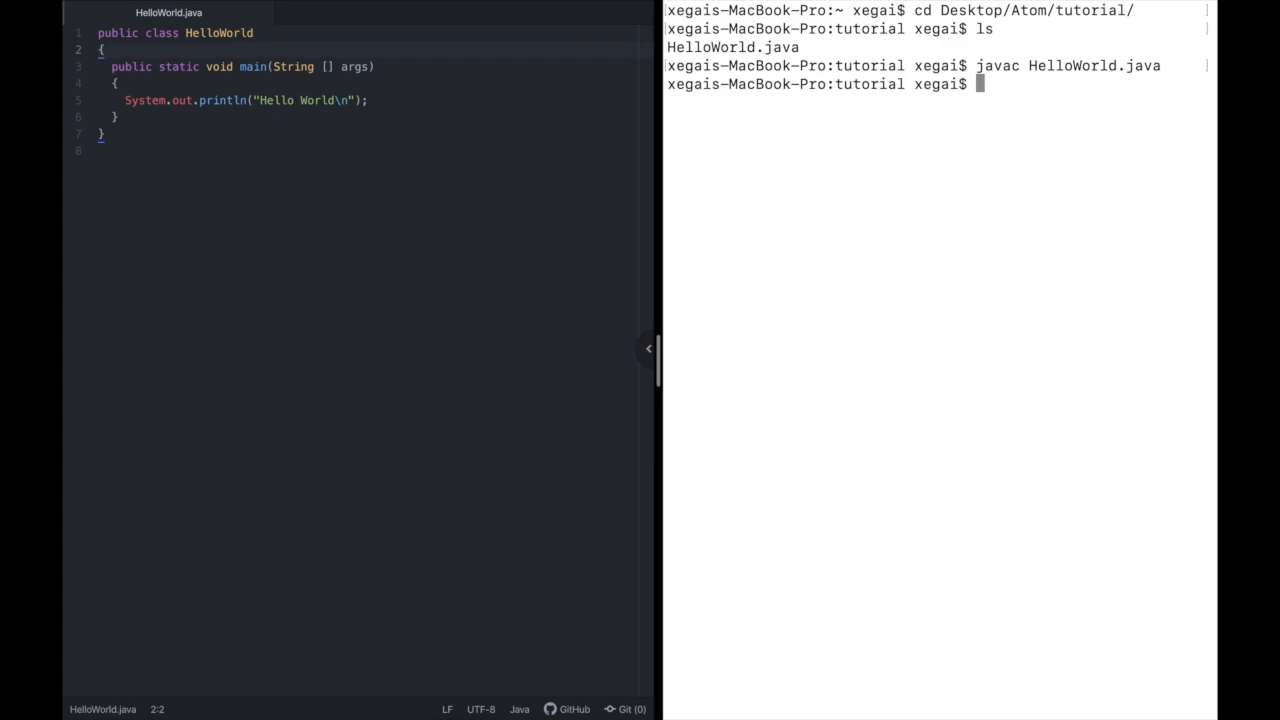
Run java HelloWorld so it prints Hello World, then return focus to the editor.
{"action": "type", "text": "java"}
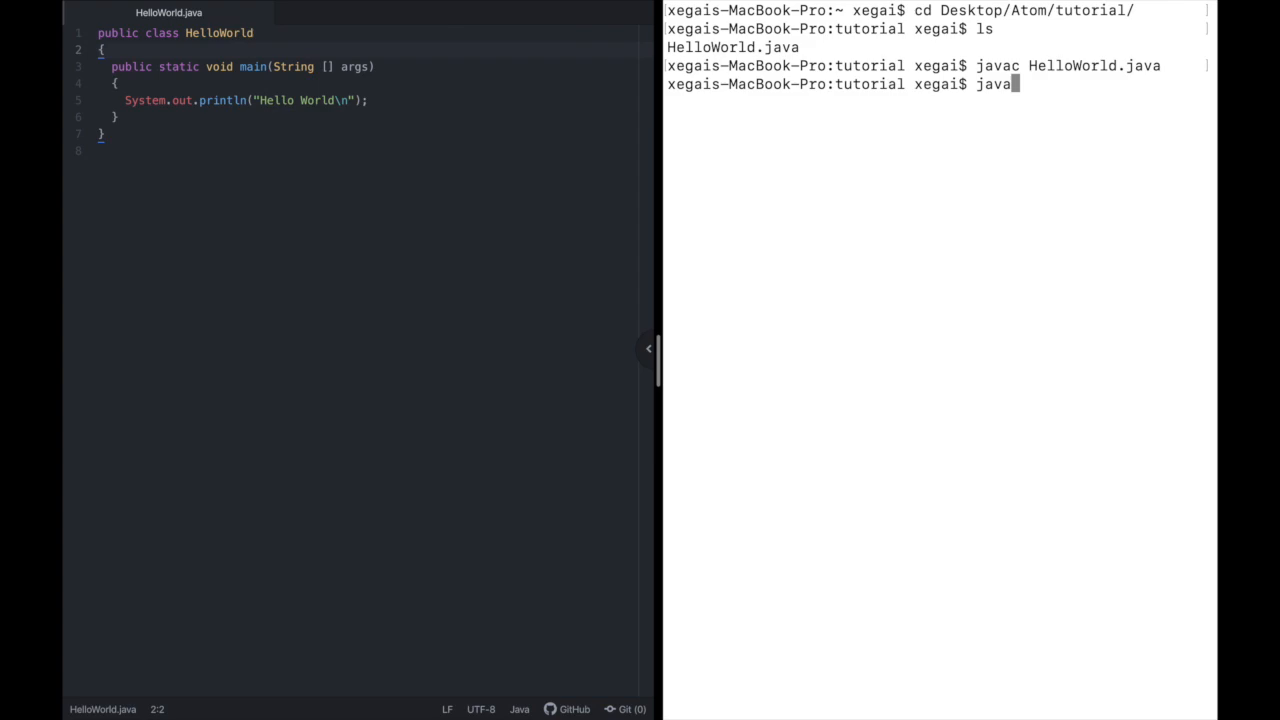
{"action": "type", "text": "H"}
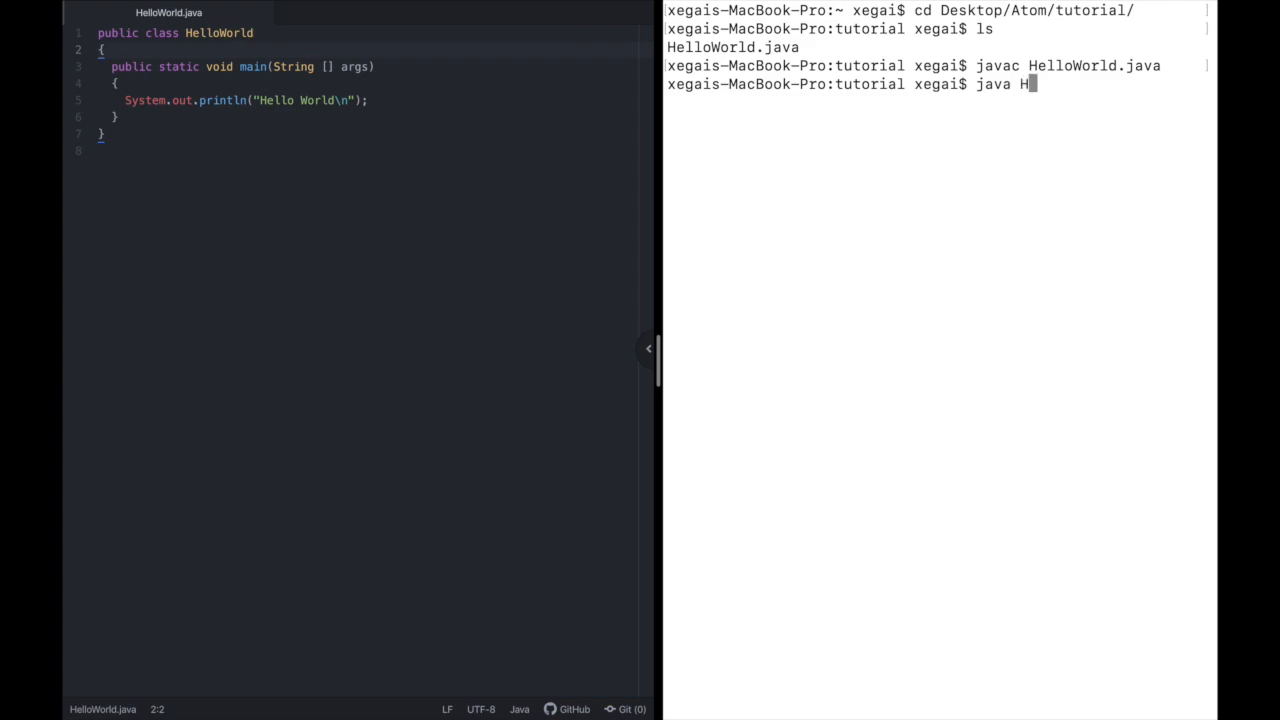
{"action": "type", "text": "elloWorld"}
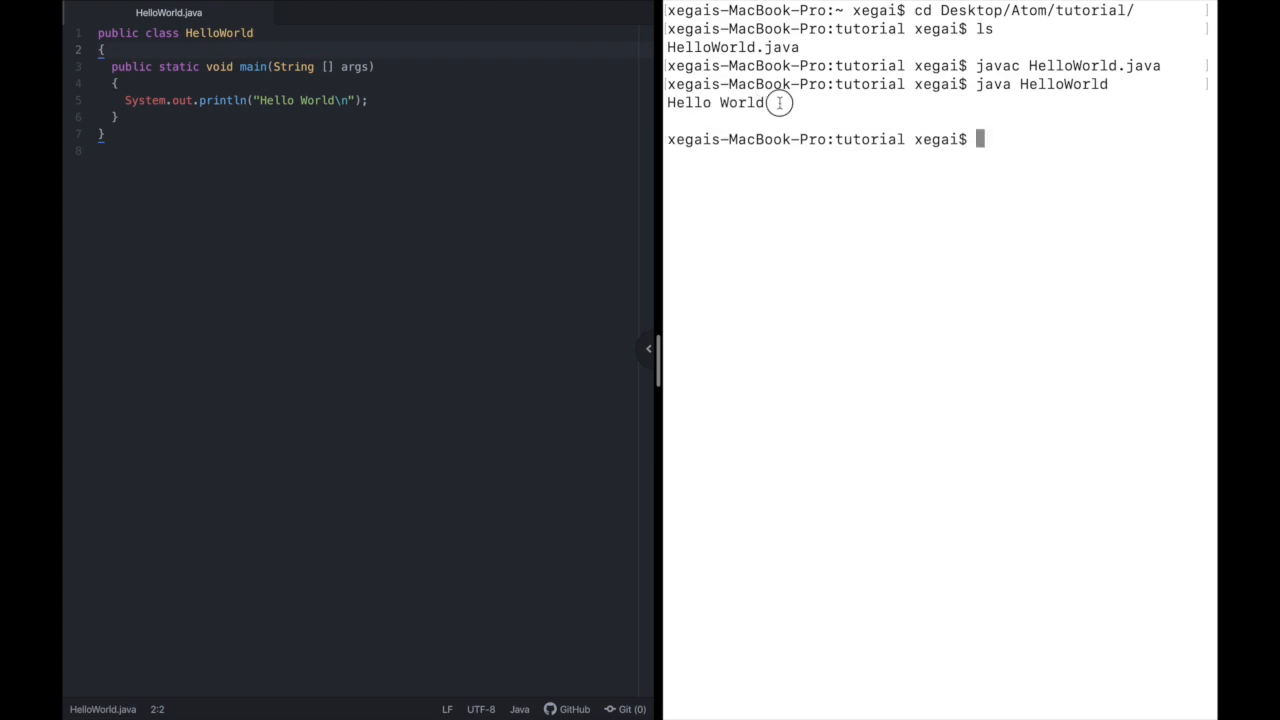
{"action": "double_click", "coordinate": [716, 102]}
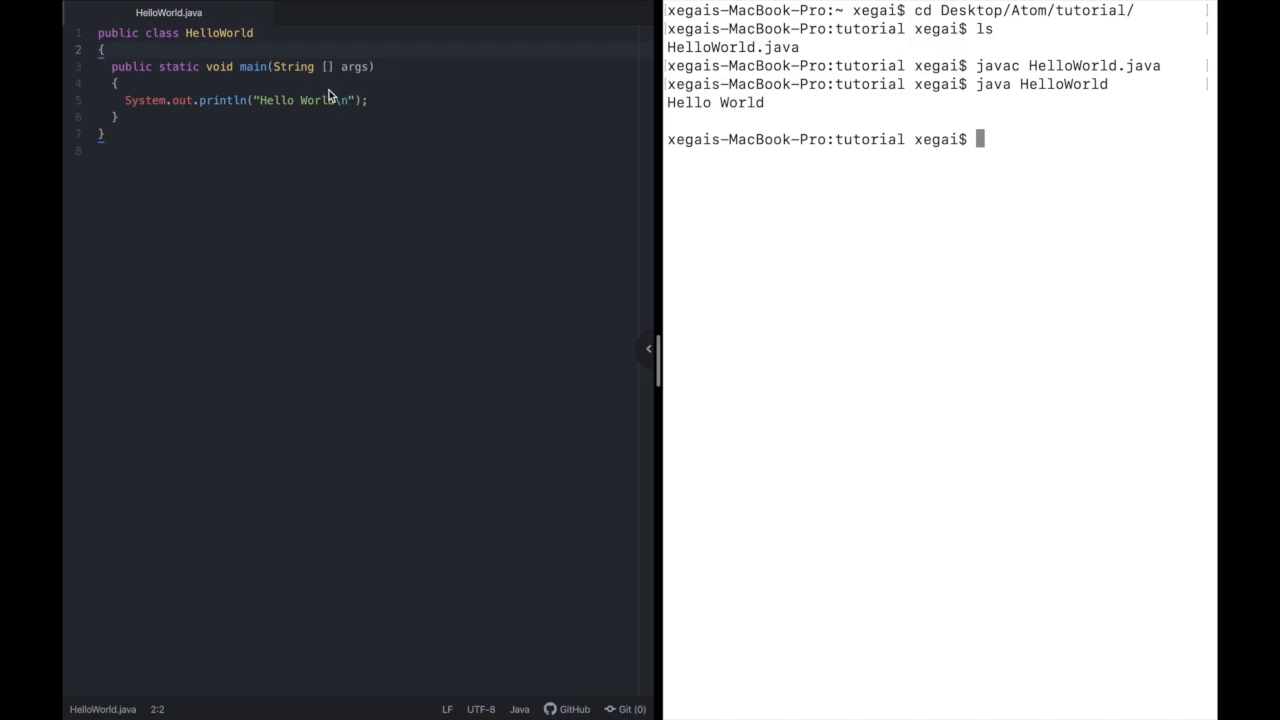
Extend the message to "Hello World, this is Atom Text Editor" and save the file.
{"action": "type", "text": ","}
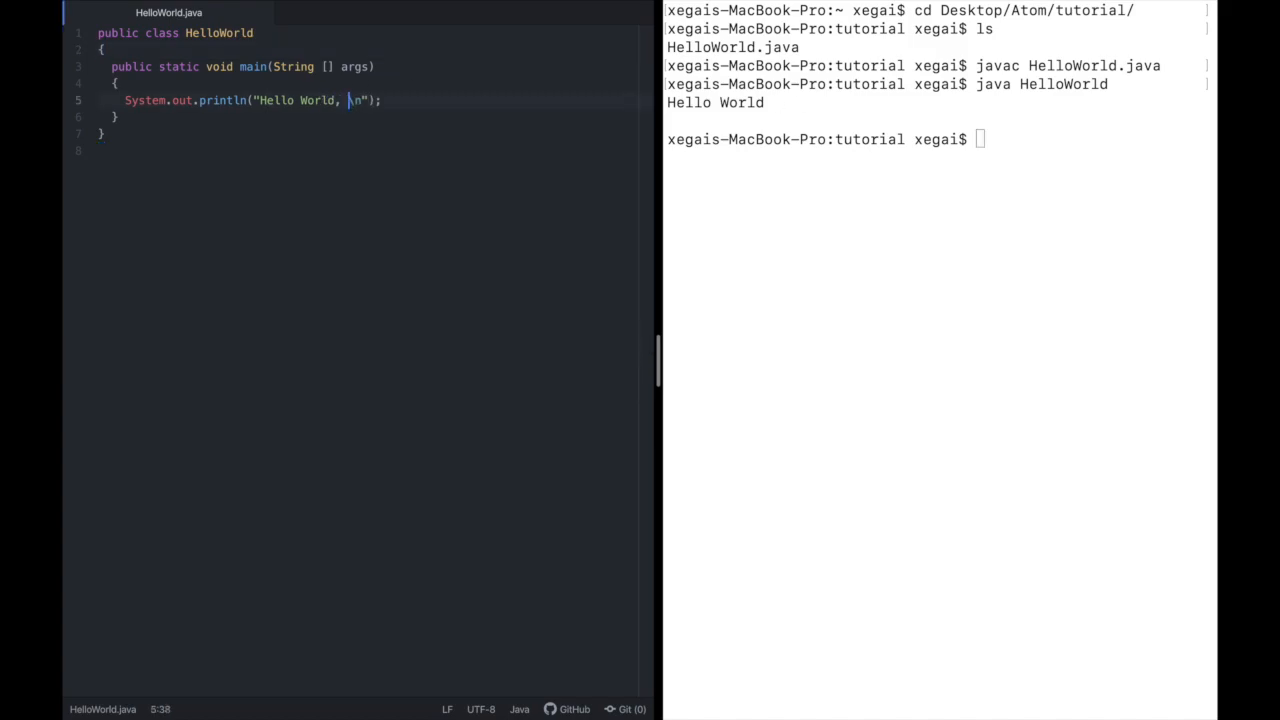
{"action": "type", "text": "this is"}
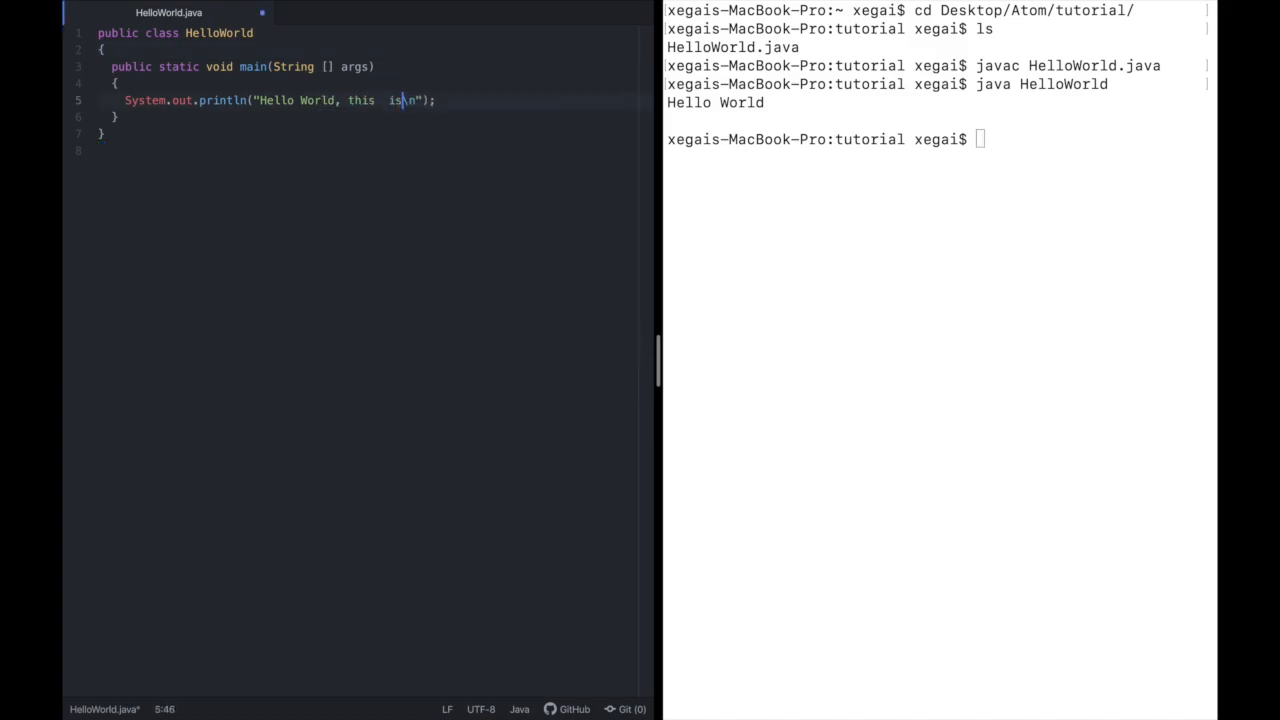
{"action": "type", "text": "Aro"}
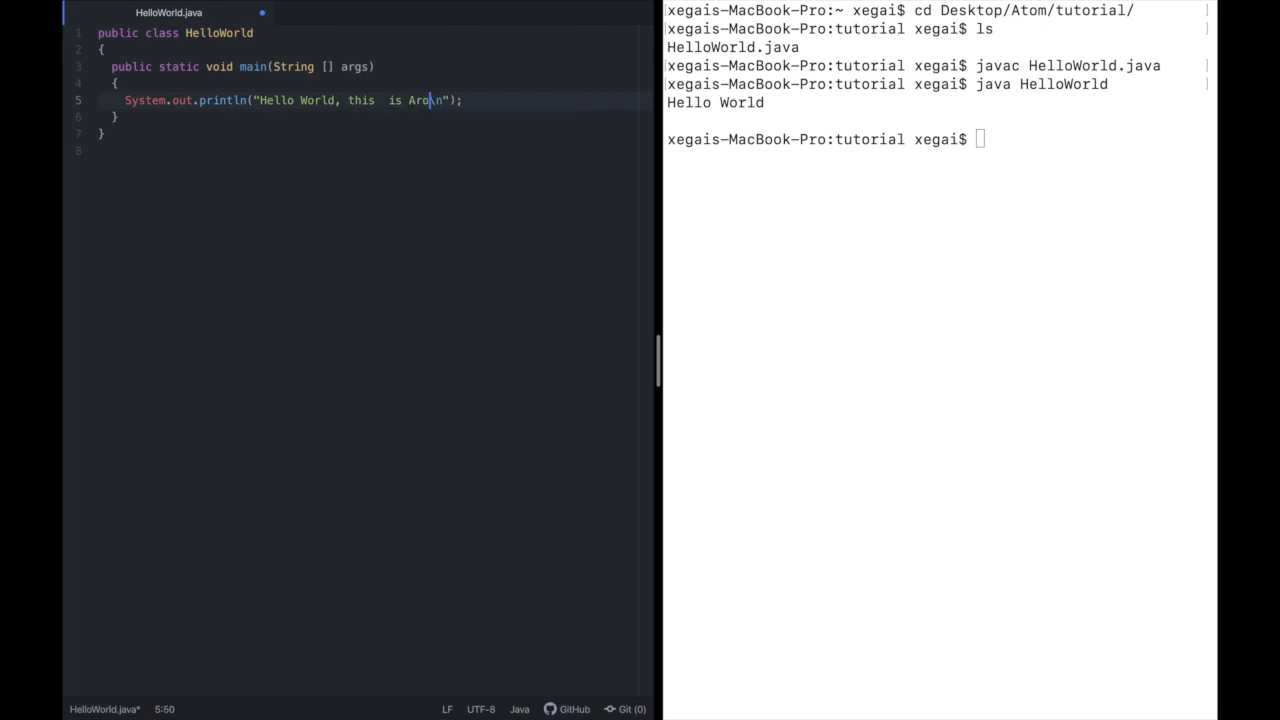
{"action": "type", "text": "tom T"}
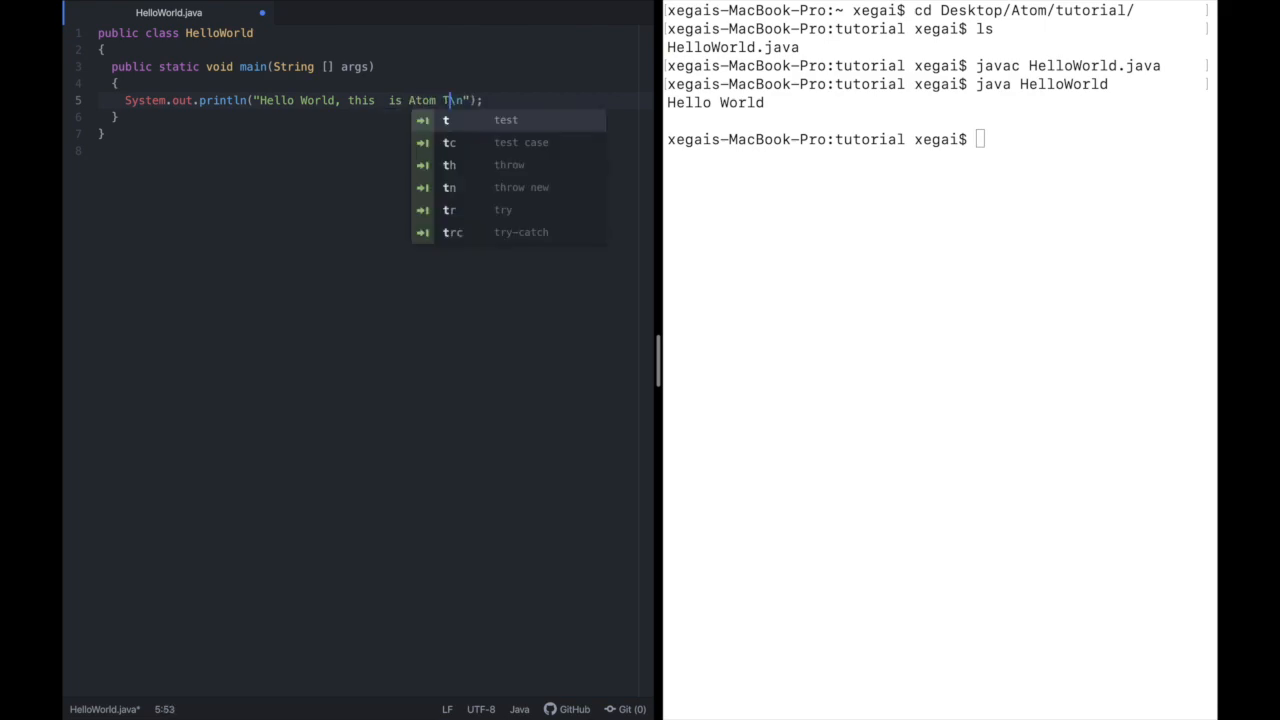
{"action": "type", "text": "ext Editor"}
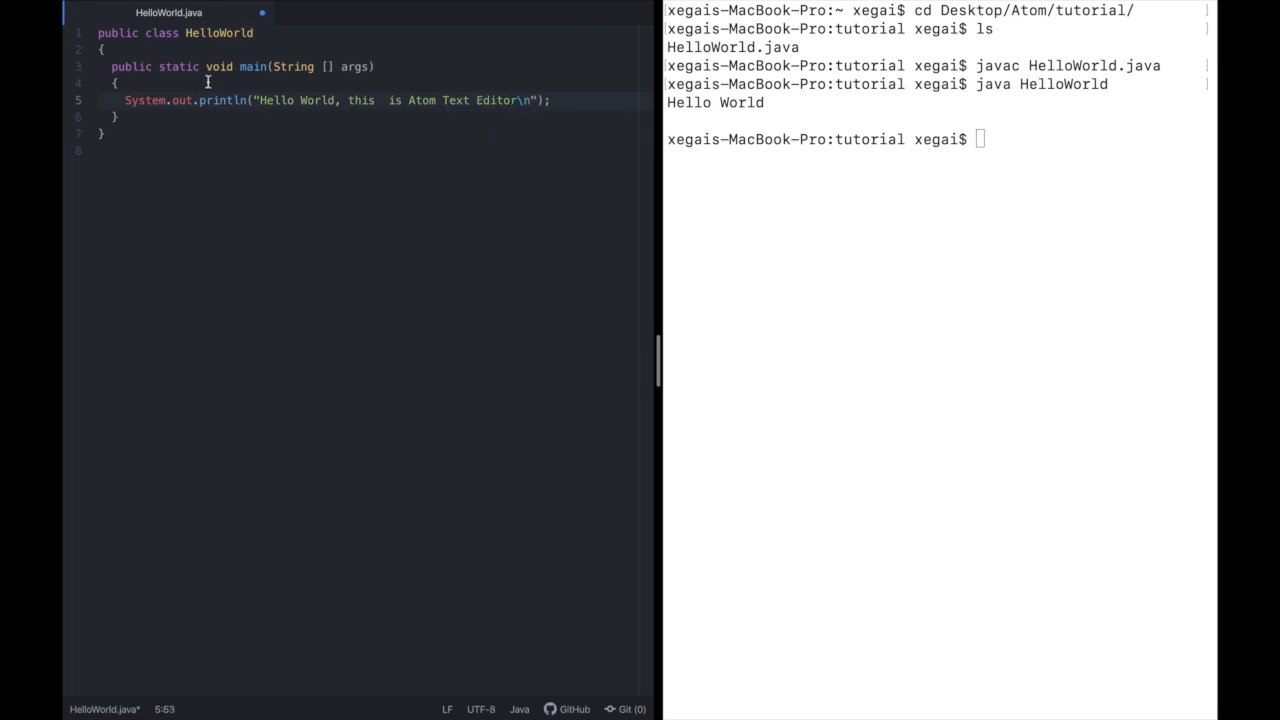
{"action": "left_click", "coordinate": [158, 8]}
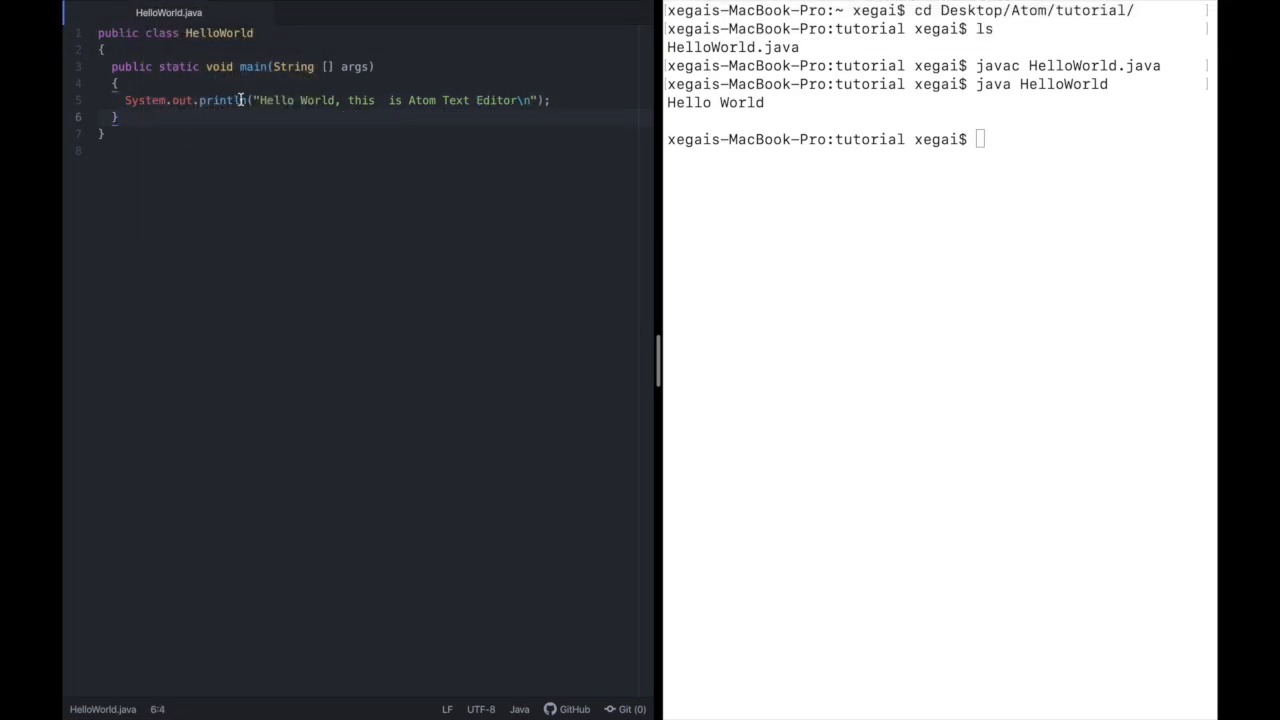
Recompile and rerun HelloWorld so it prints the new Atom Text Editor message.
{"action": "type", "text": "javac HelloWorld.java"}
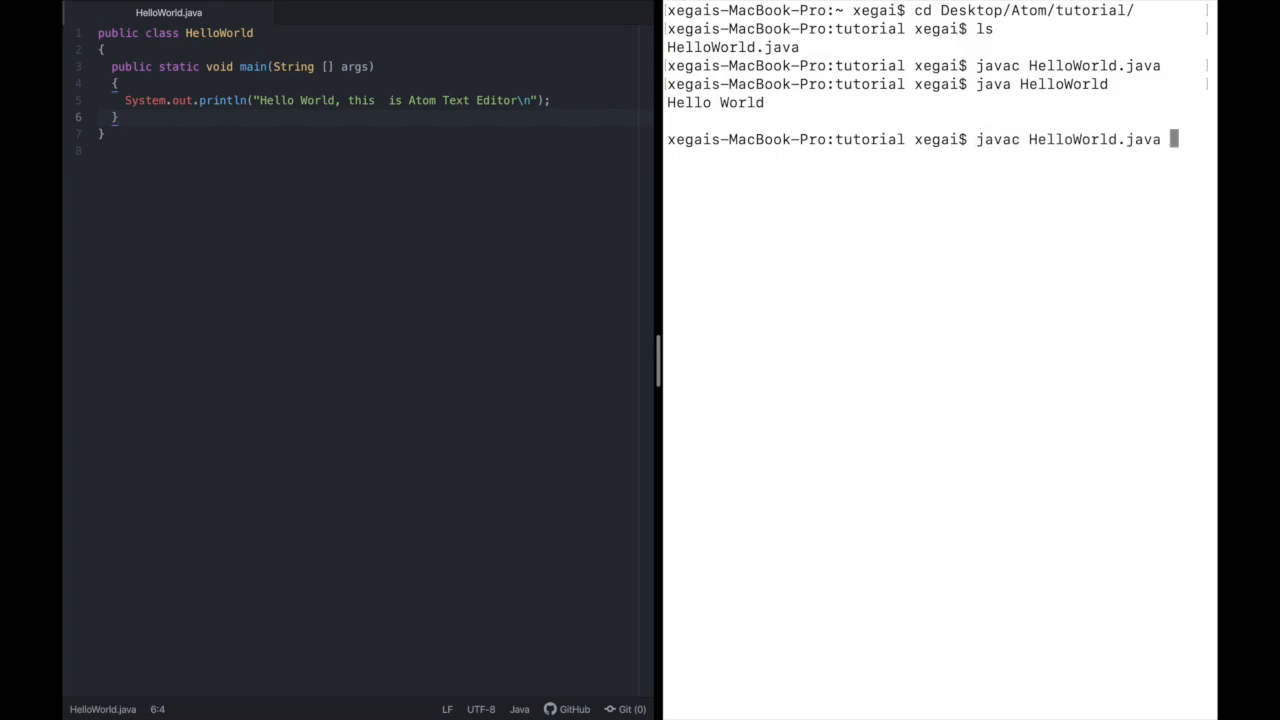
{"action": "type", "text": "java HelloWorld"}
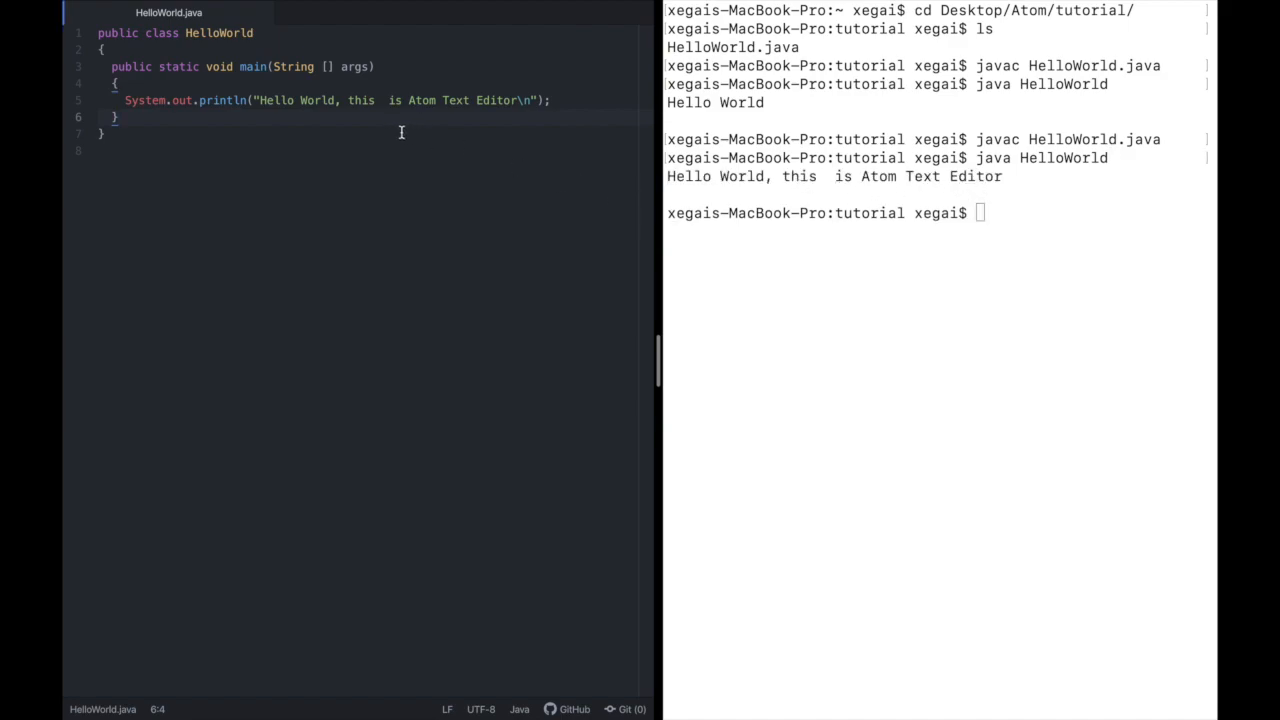
{"action": "double_click", "coordinate": [288, 100]}
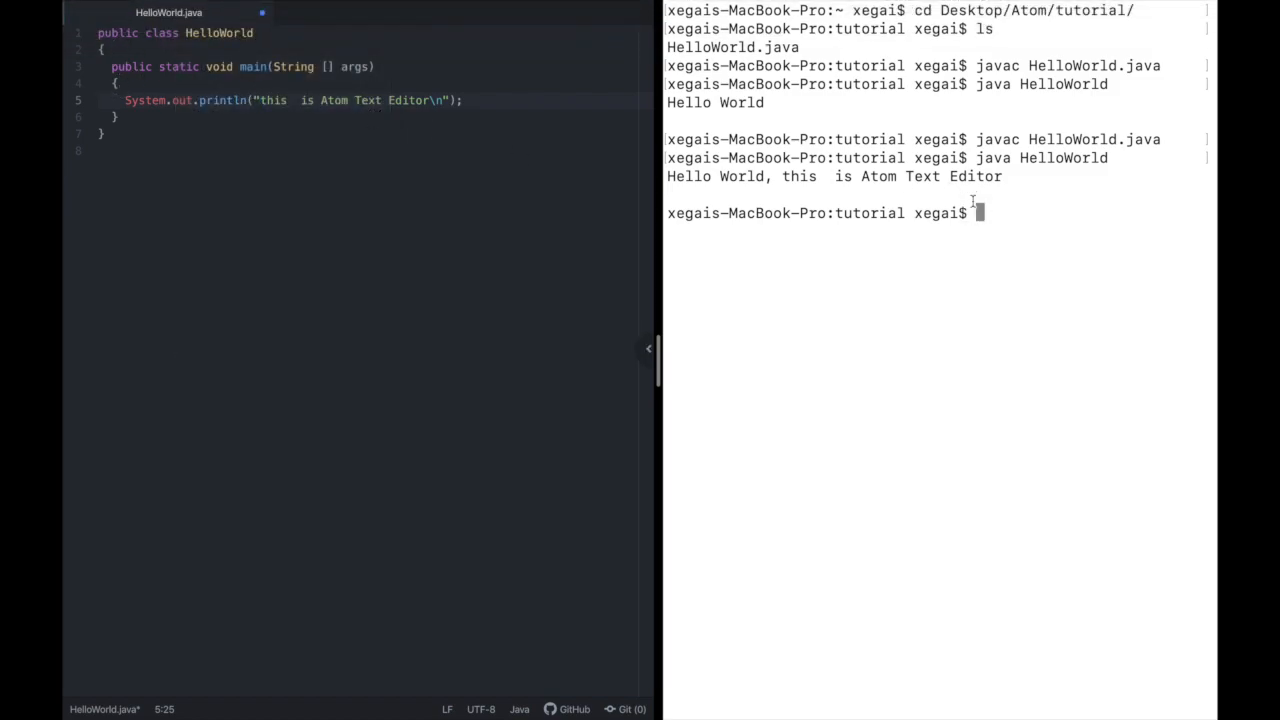
Rerun javac HelloWorld.java on the unsaved edit, which still prints the old message.
{"action": "type", "text": "javac HelloWorld.java"}
{"action": "type", "text": "java HelloWorld"}
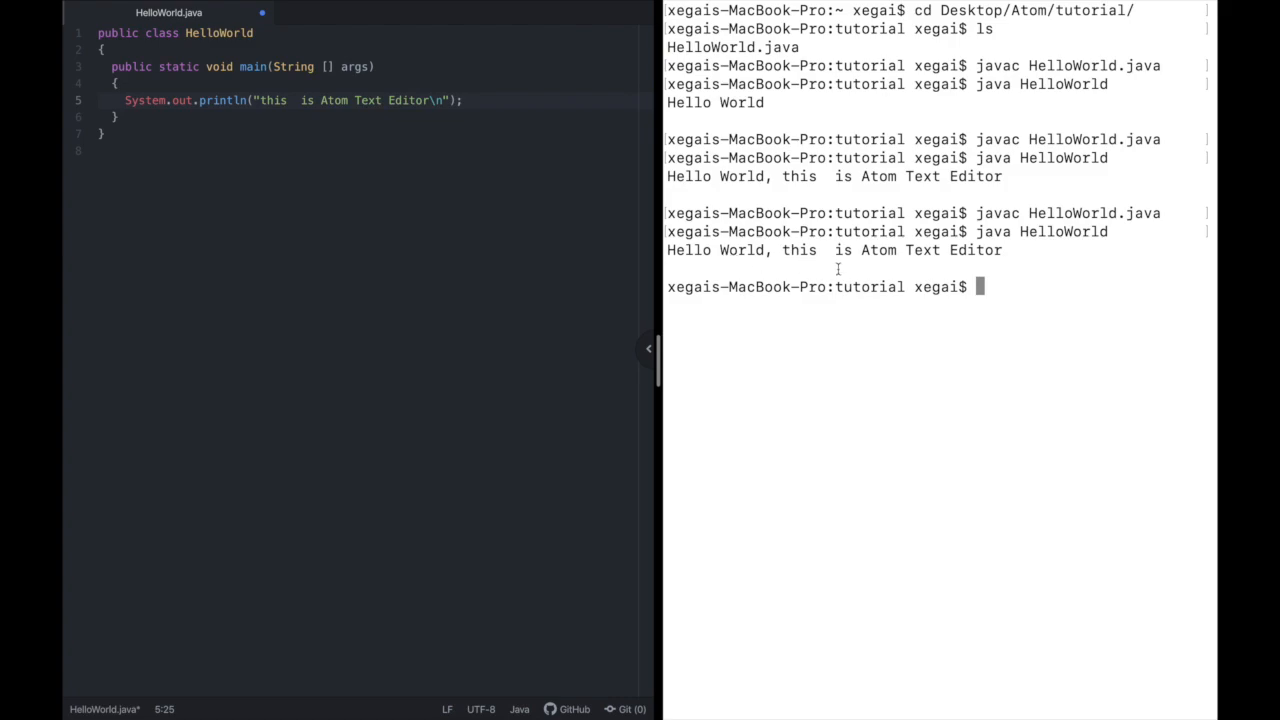
{"action": "mouse_move", "coordinate": [304, 90]}
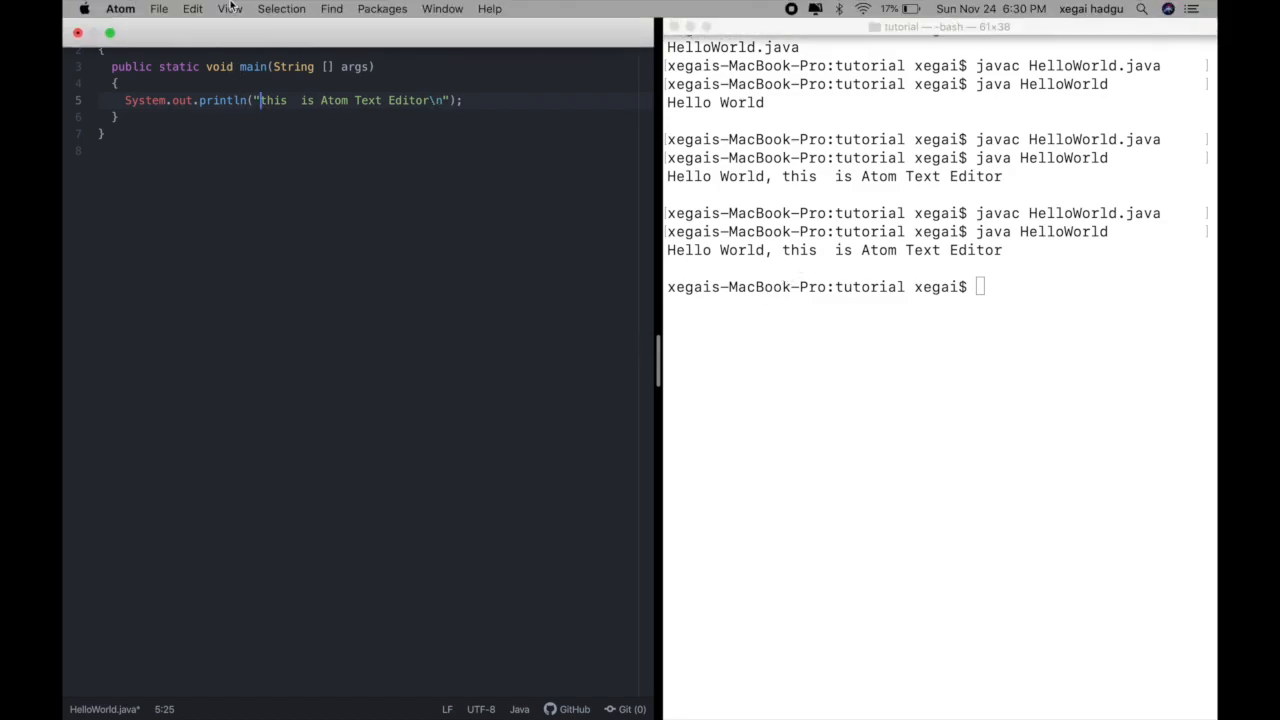
{"action": "left_click", "coordinate": [158, 8]}
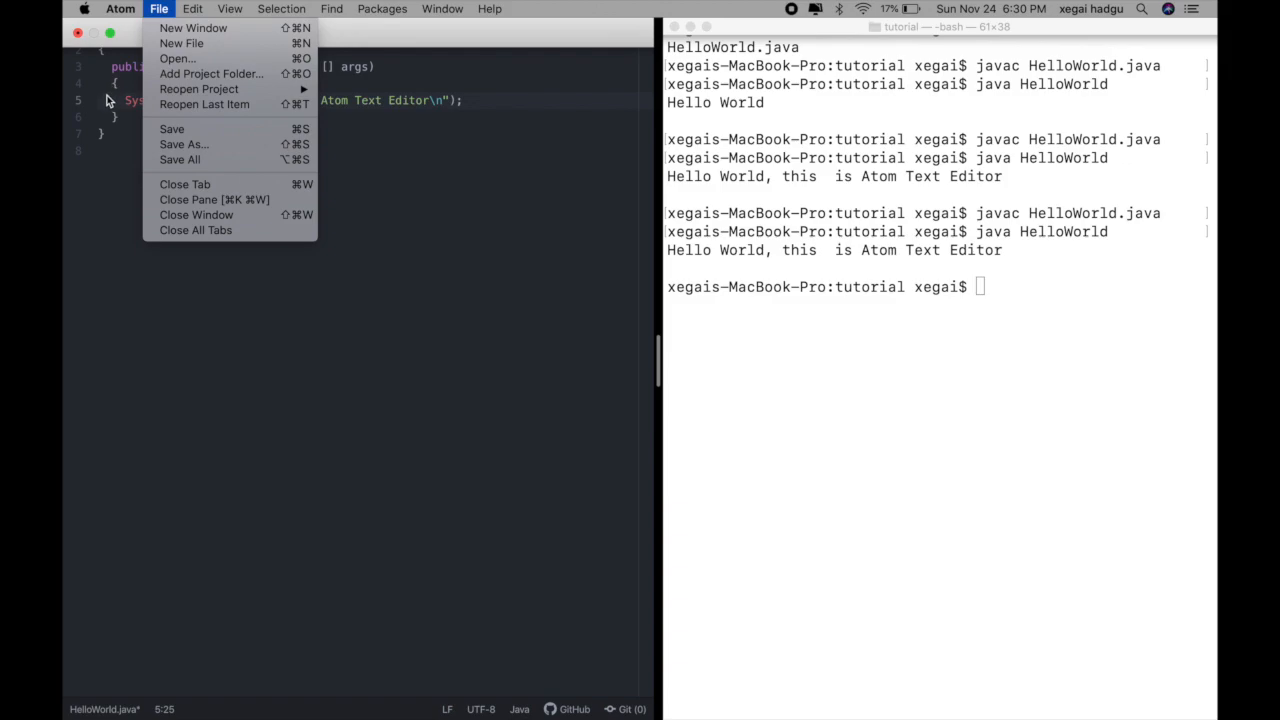
{"action": "mouse_move", "coordinate": [172, 128]}
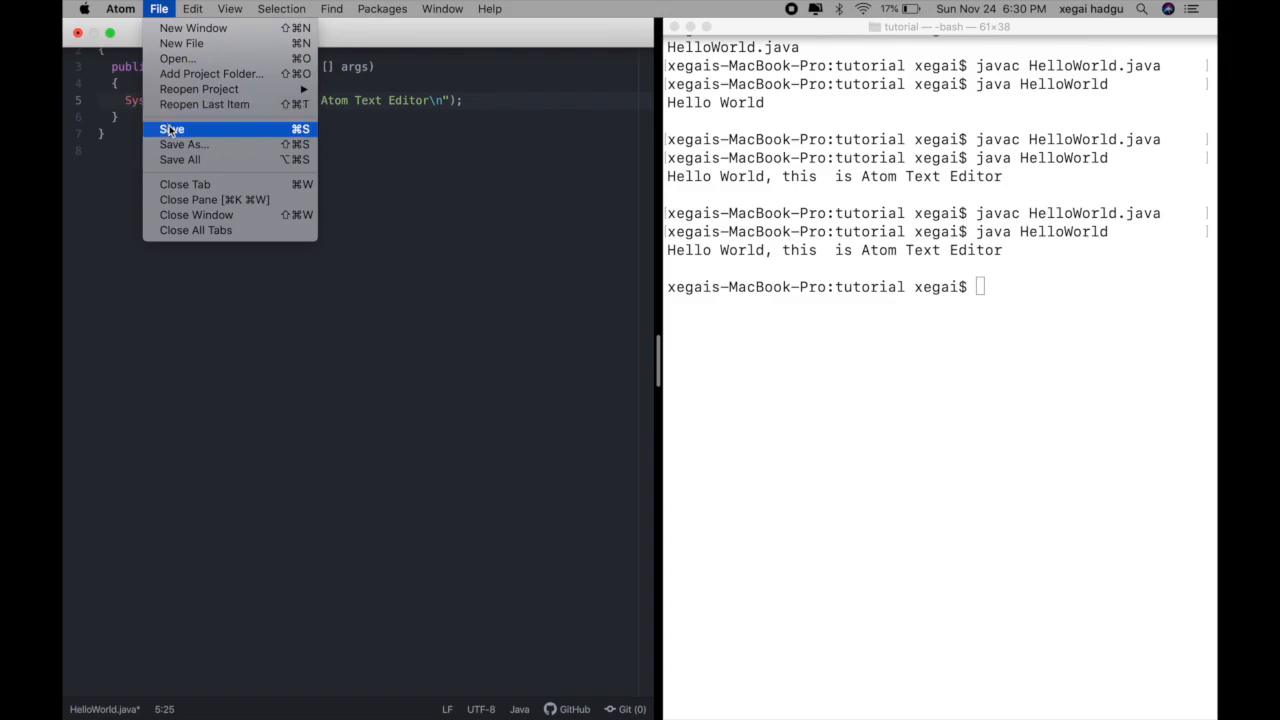
{"action": "mouse_move", "coordinate": [118, 110]}
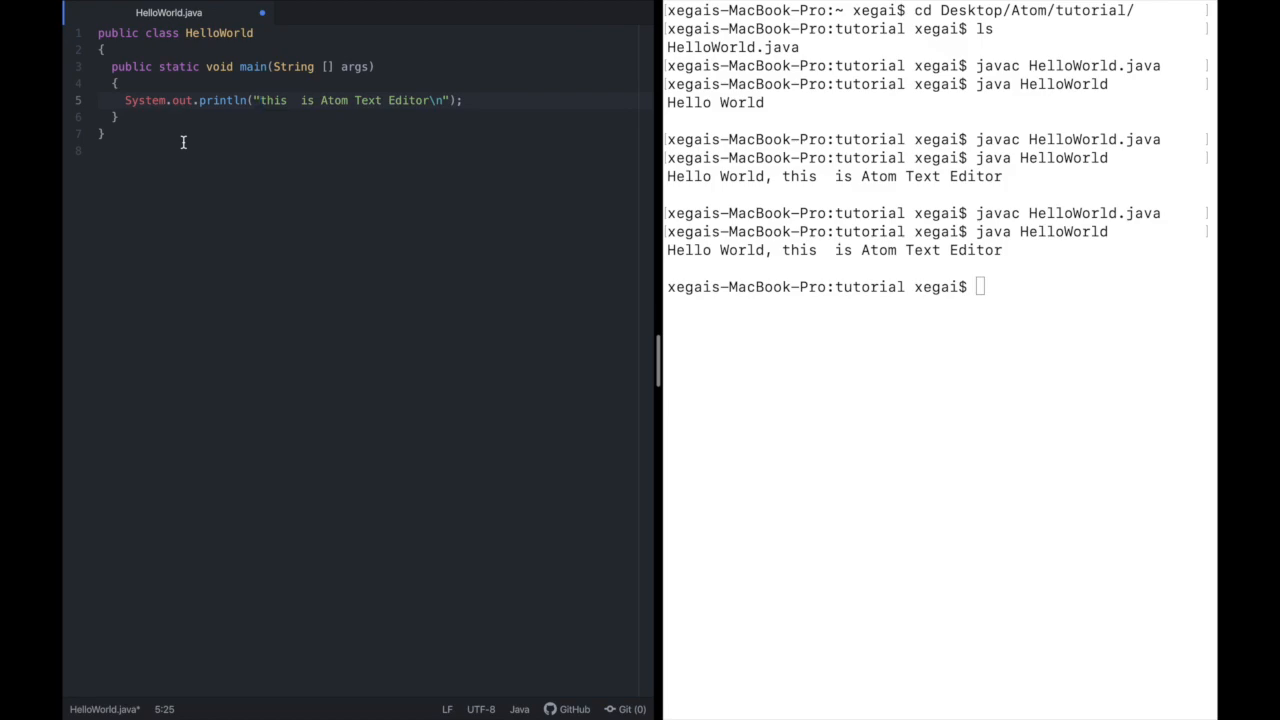
{"action": "left_click", "coordinate": [260, 100]}
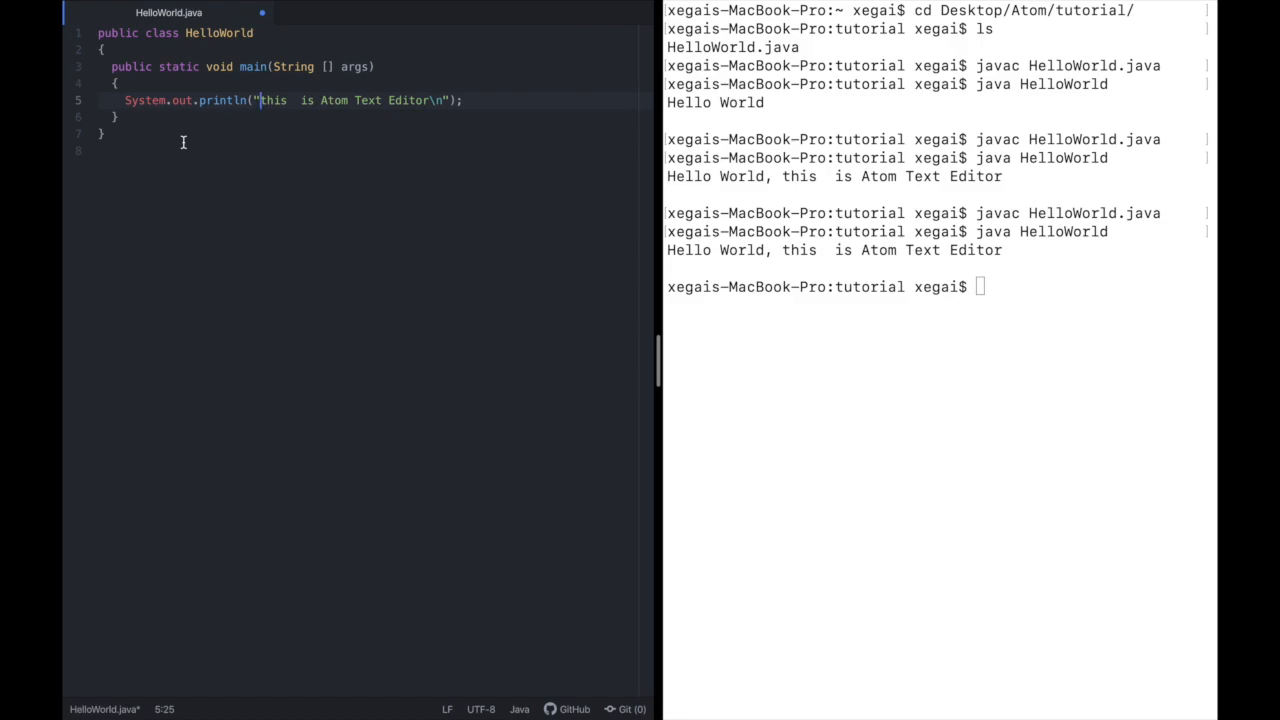